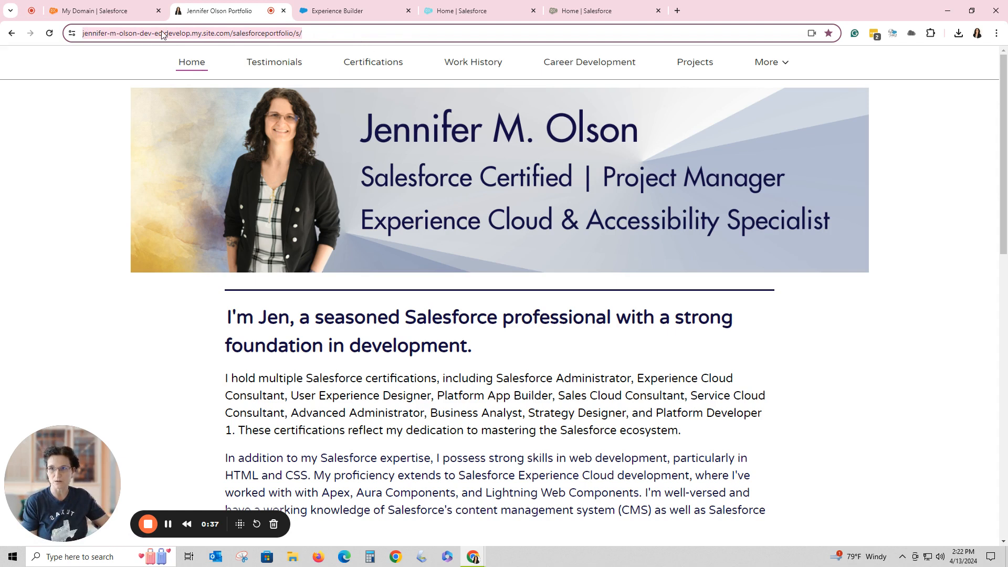
mouse_move(173, 46)
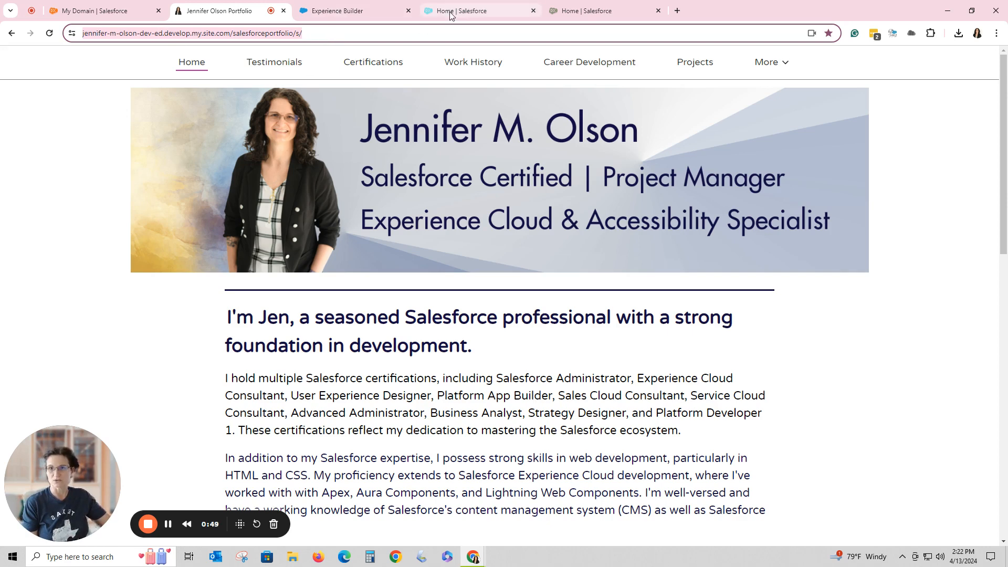
Step: Cycle through the other playground org's home and back to the portfolio site
left_click(479, 10)
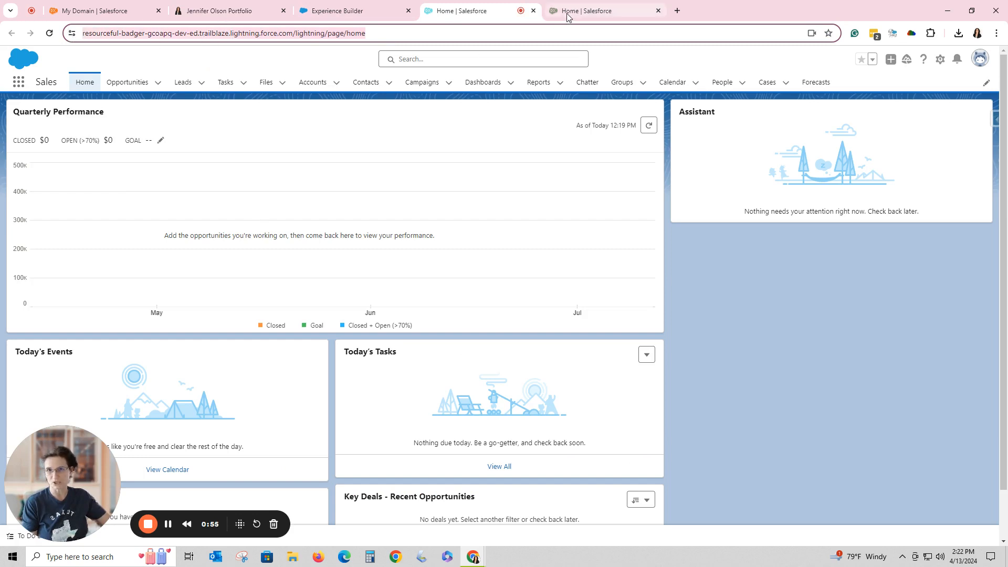
left_click(351, 10)
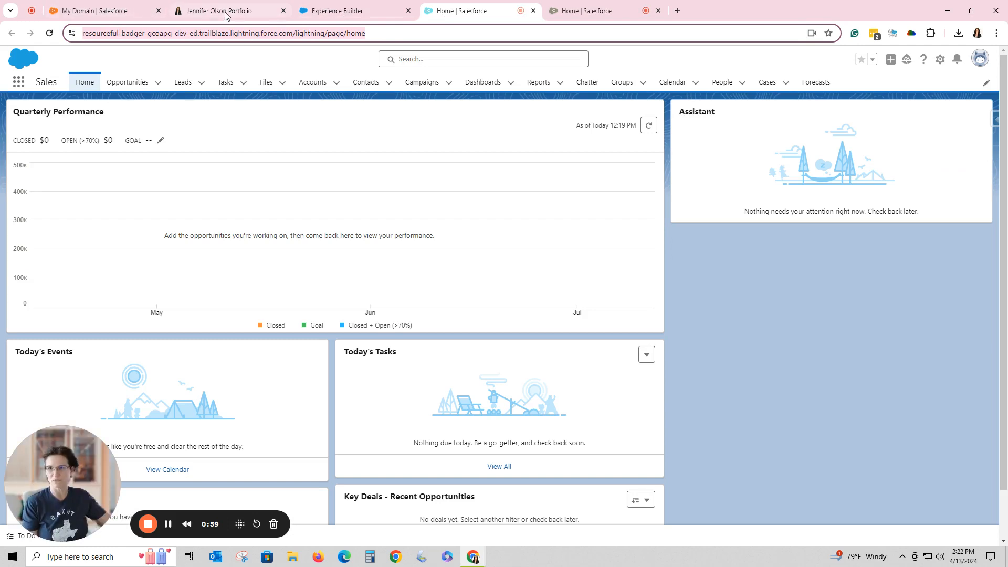
left_click(221, 10)
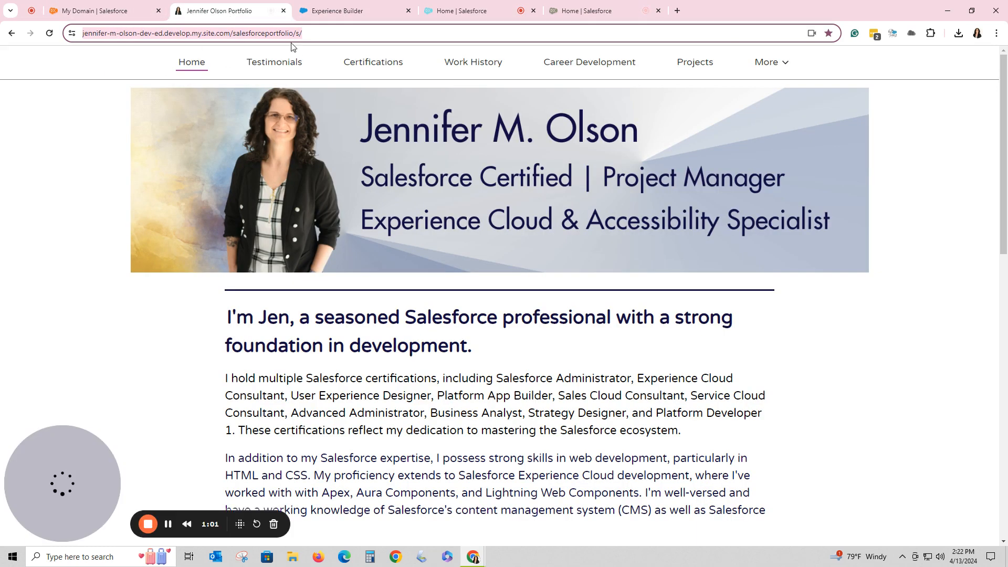
mouse_move(82, 39)
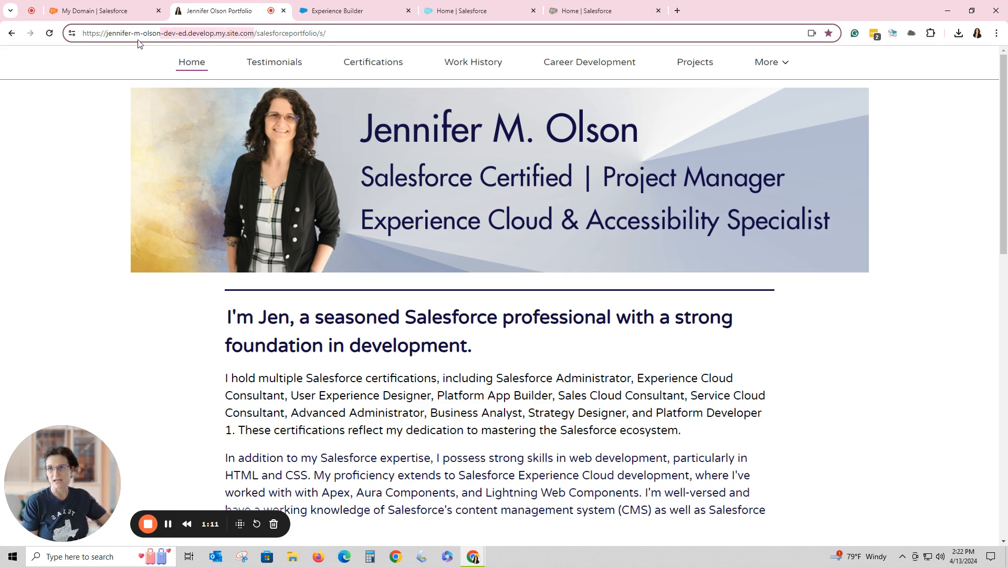
mouse_move(109, 46)
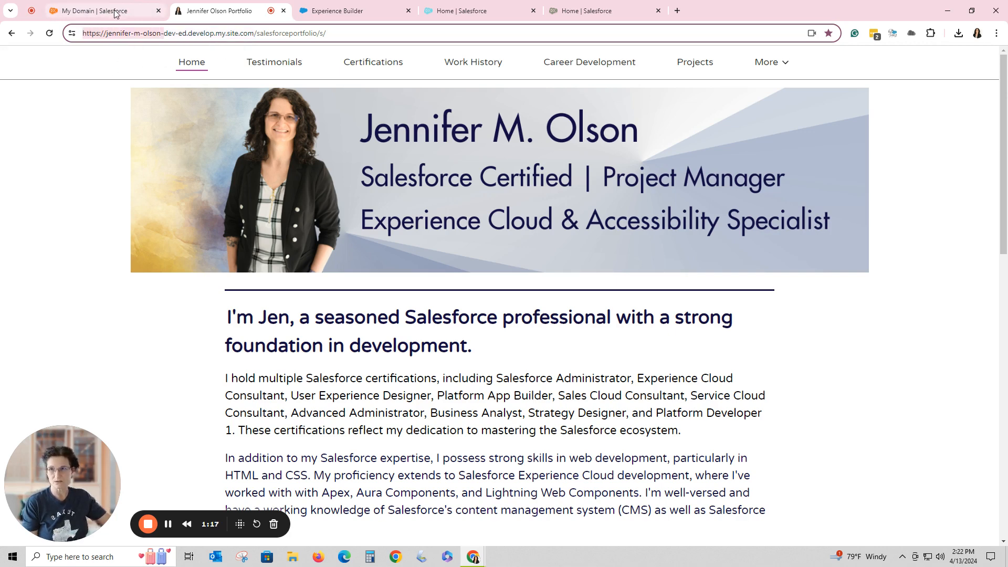
Step: Review the renamed org's My Domain Details and Redirections sections
left_click(96, 11)
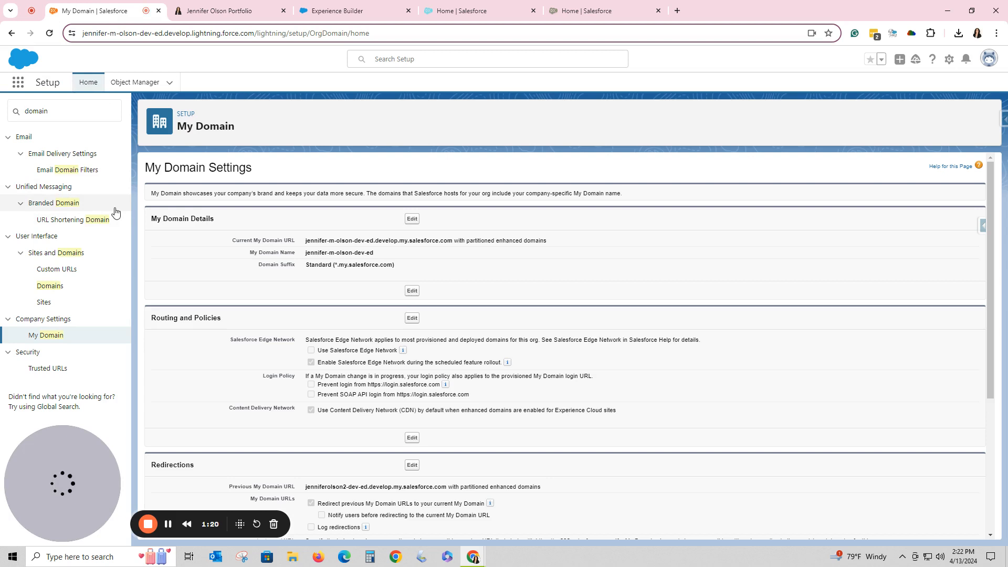
mouse_move(693, 382)
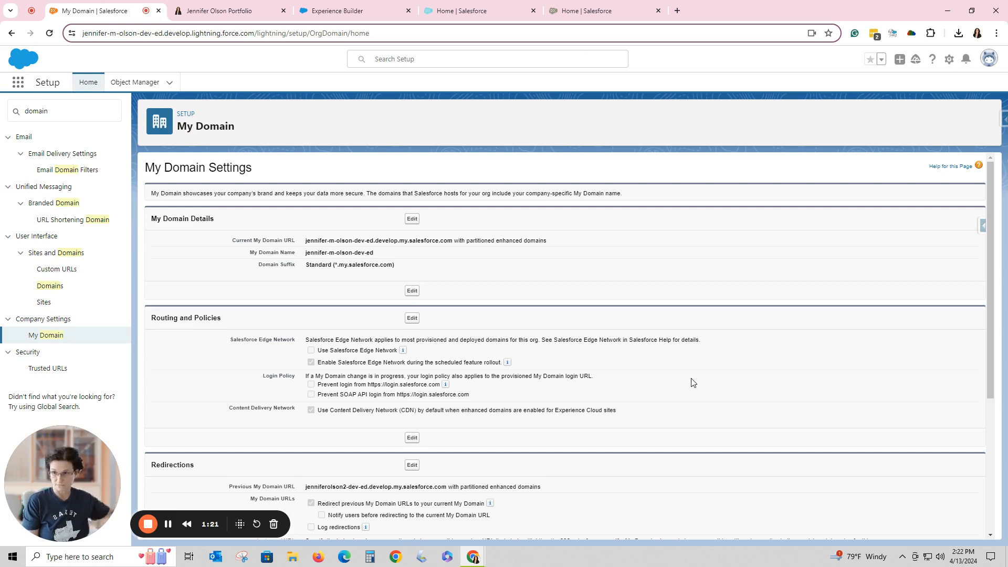
mouse_move(429, 316)
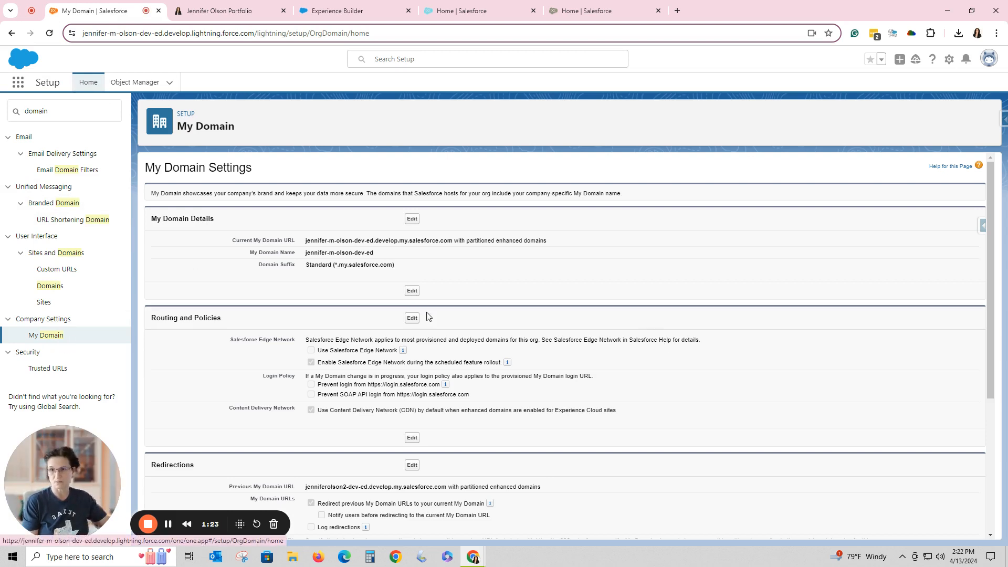
mouse_move(352, 251)
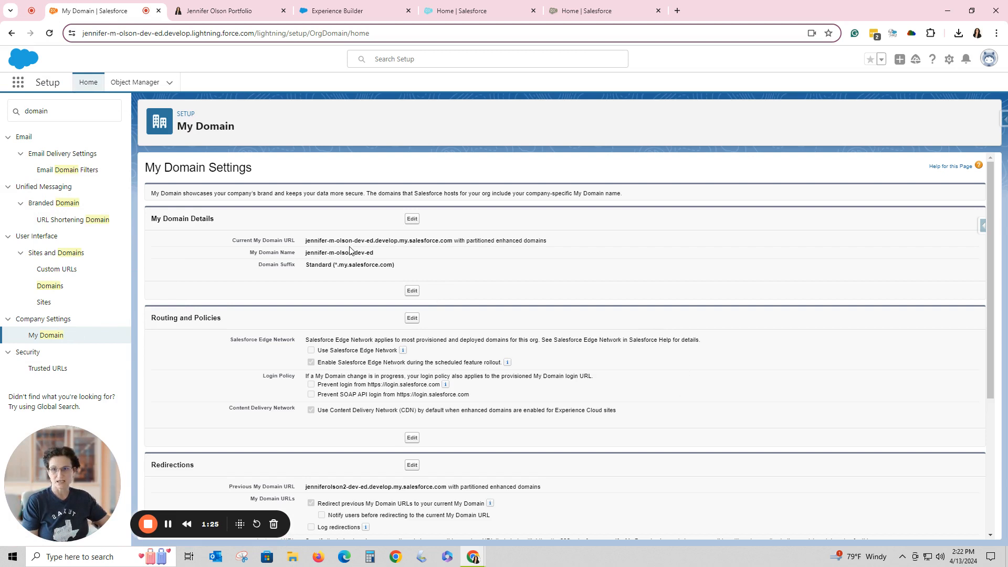
scroll("down", 3)
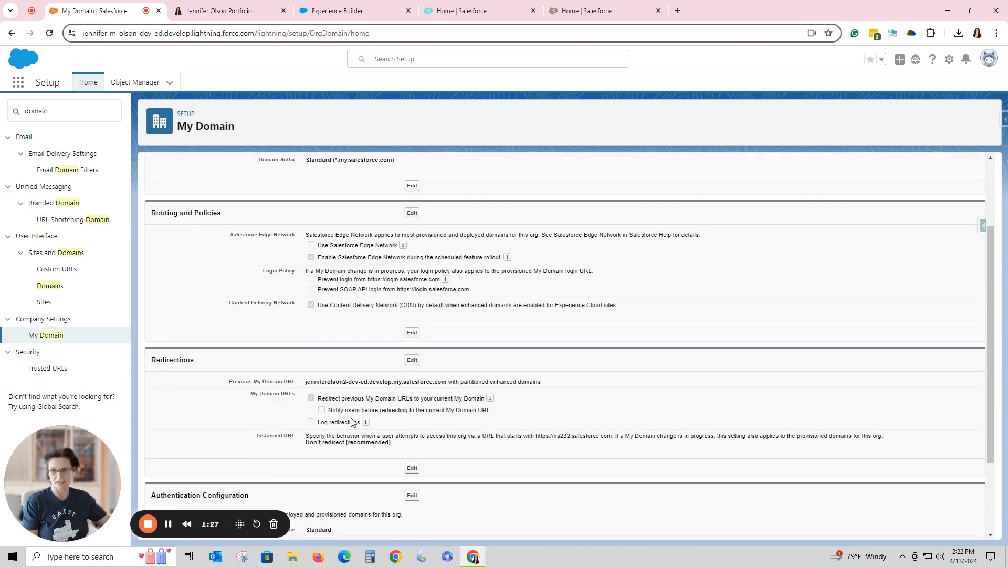
mouse_move(446, 397)
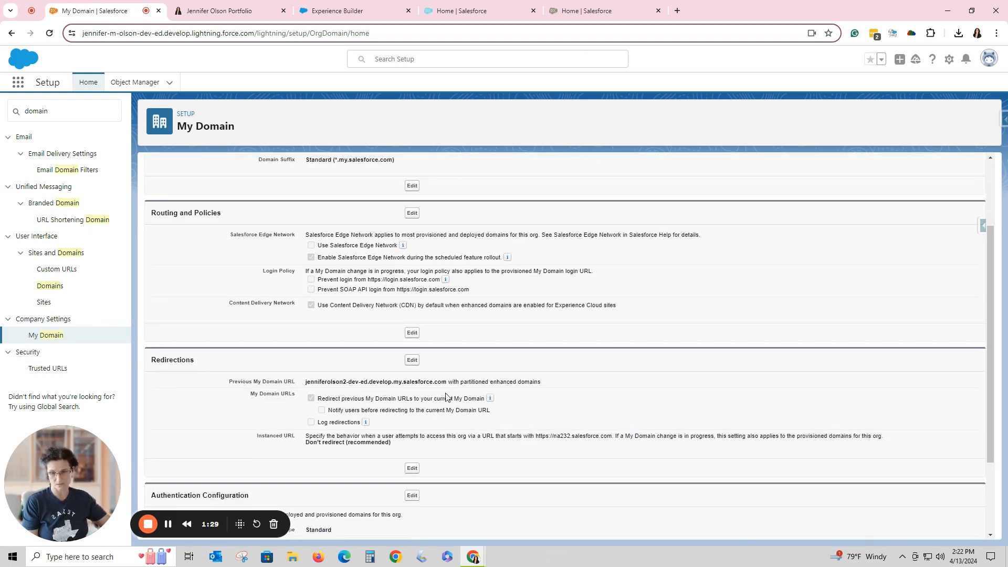
scroll("up", 3)
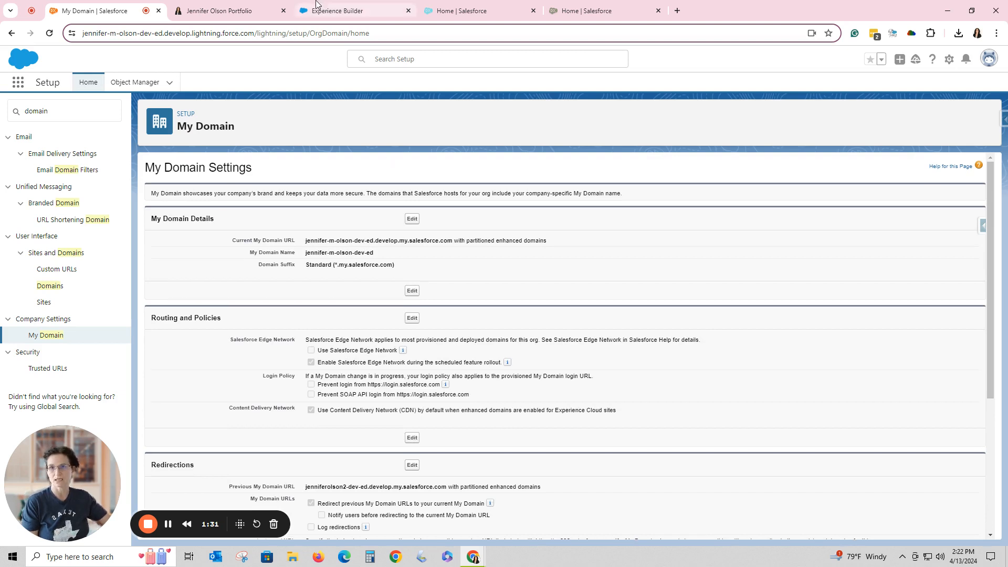
mouse_move(478, 11)
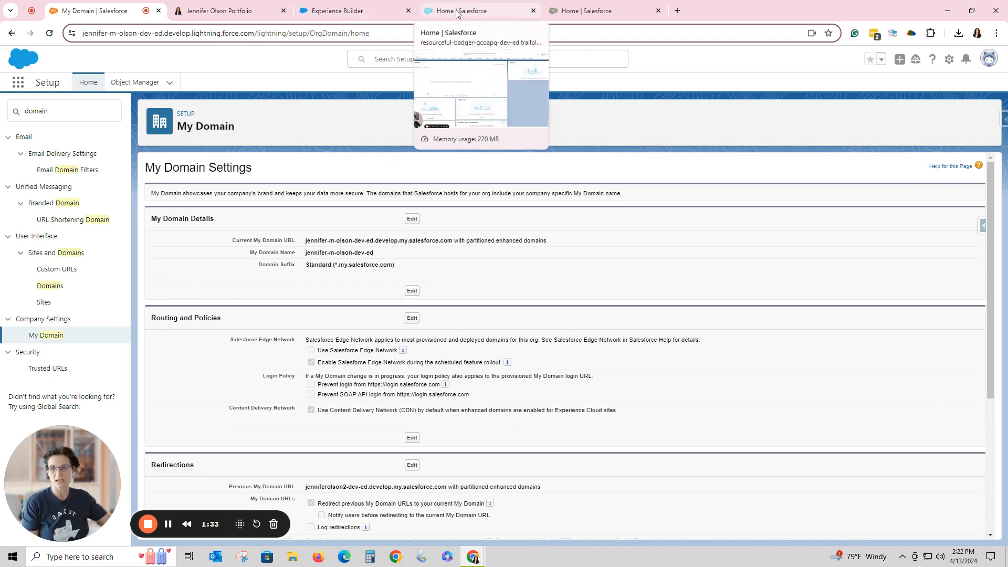
mouse_move(486, 15)
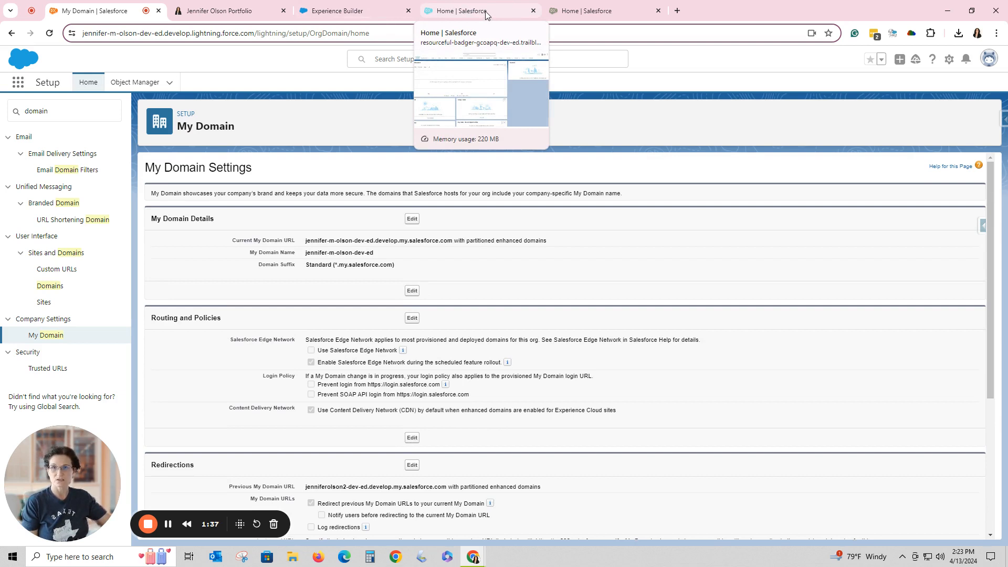
Step: Reach the second playground org's My Domain page via Setup Quick Find 'domain', dismissing the tips panel
left_click(939, 59)
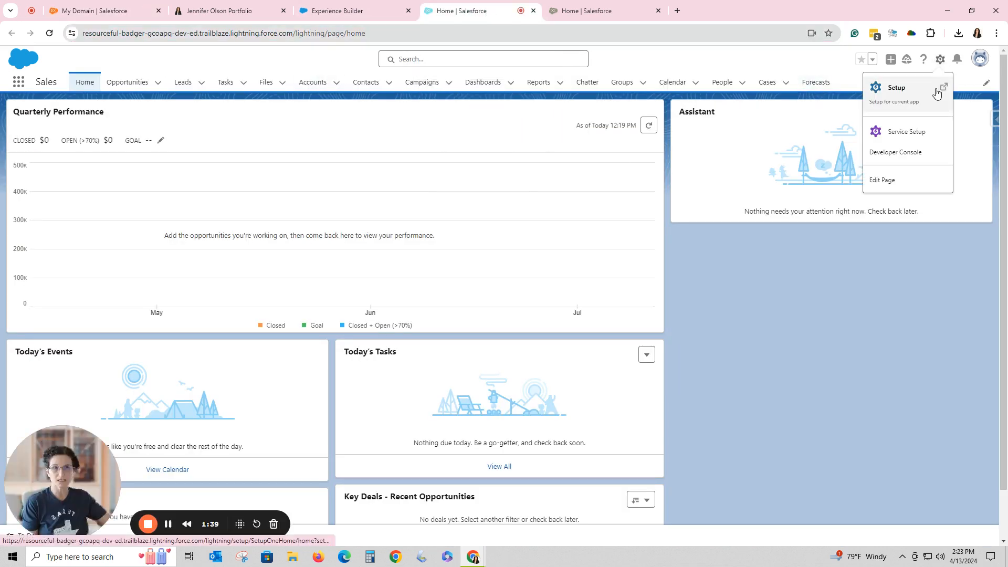
left_click(896, 88)
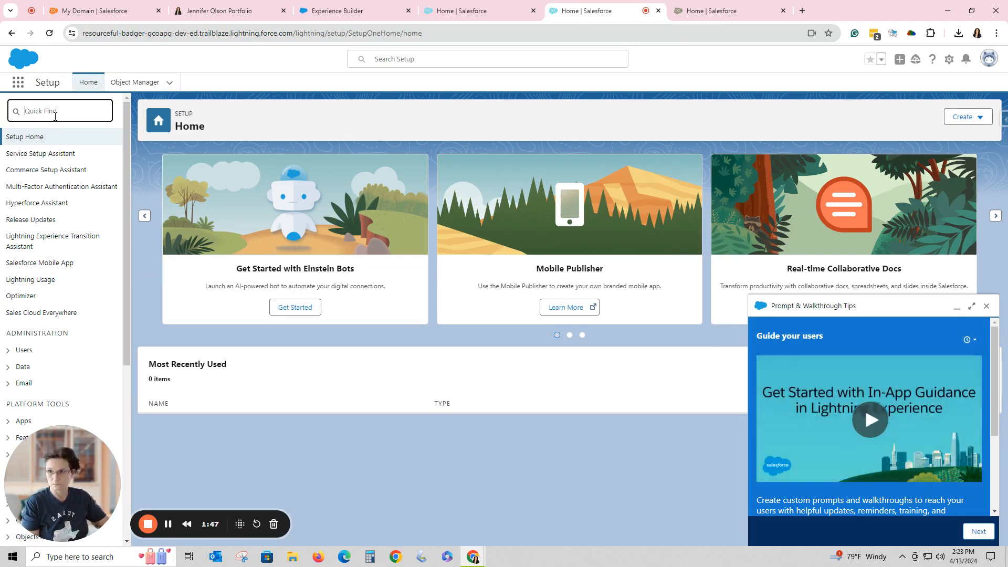
type("domain")
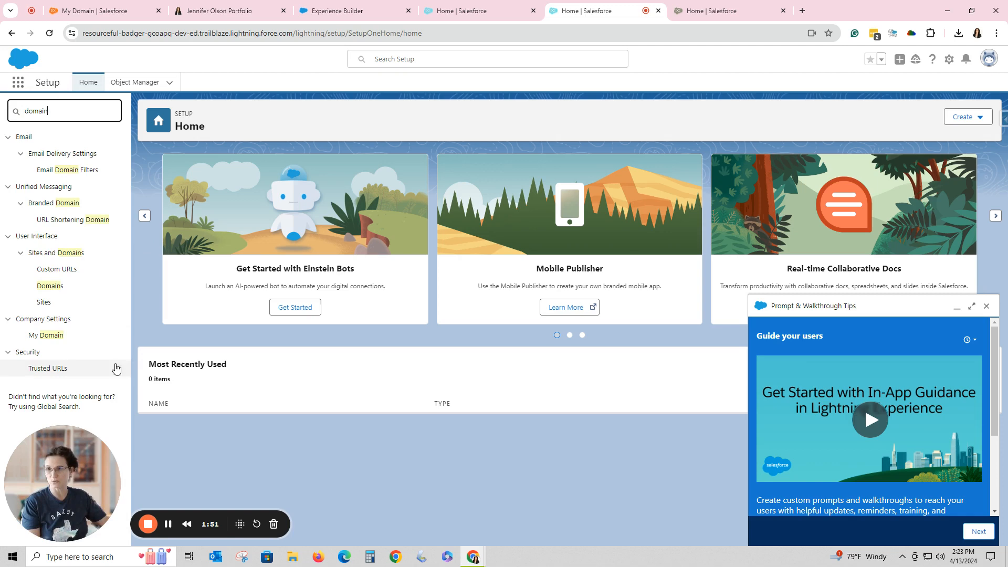
mouse_move(45, 334)
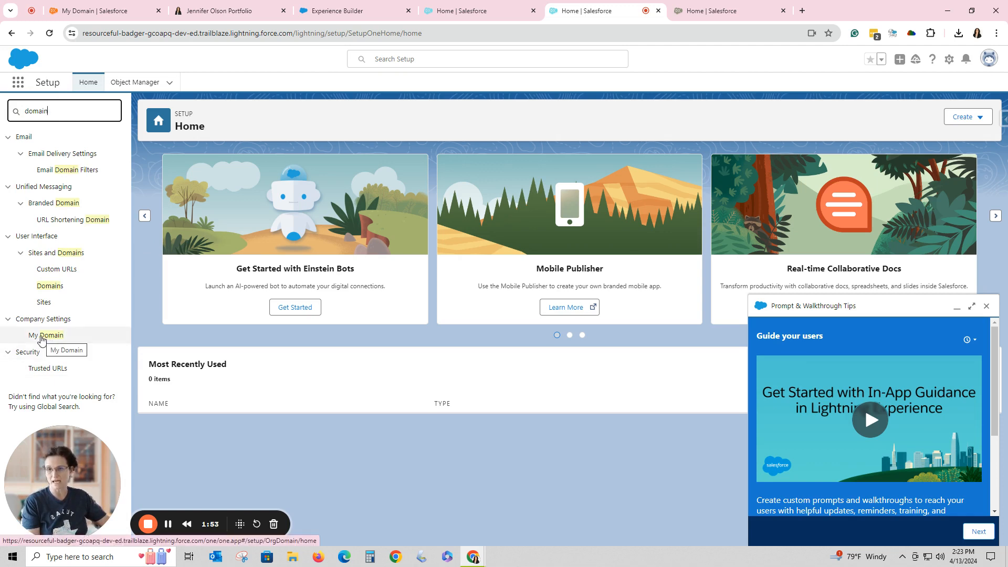
left_click(45, 335)
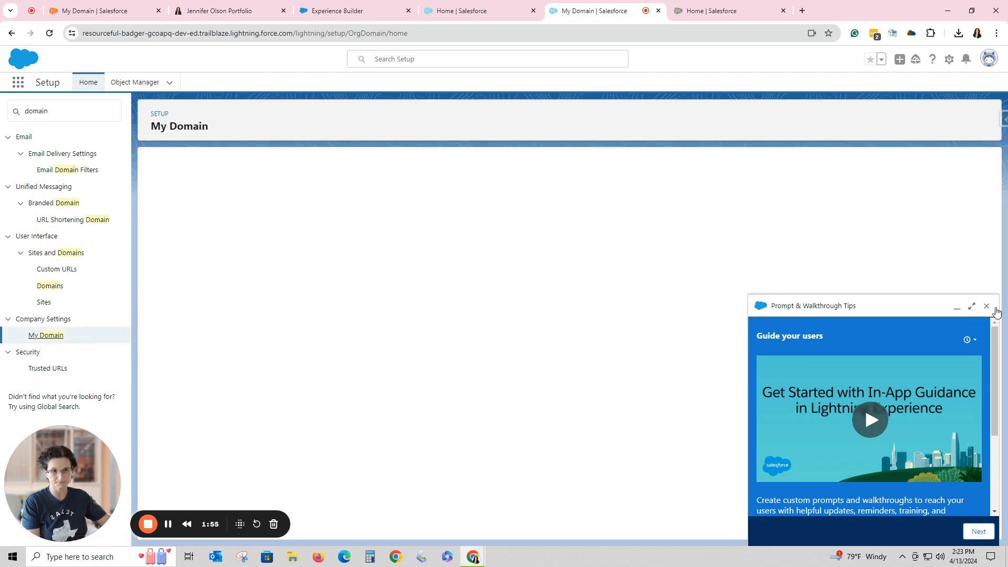
left_click(986, 305)
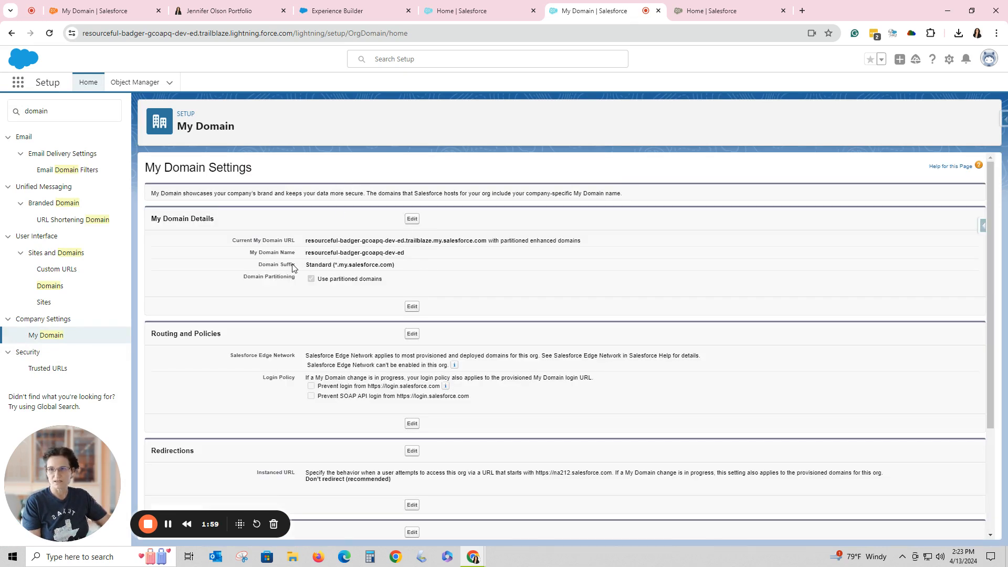
mouse_move(355, 250)
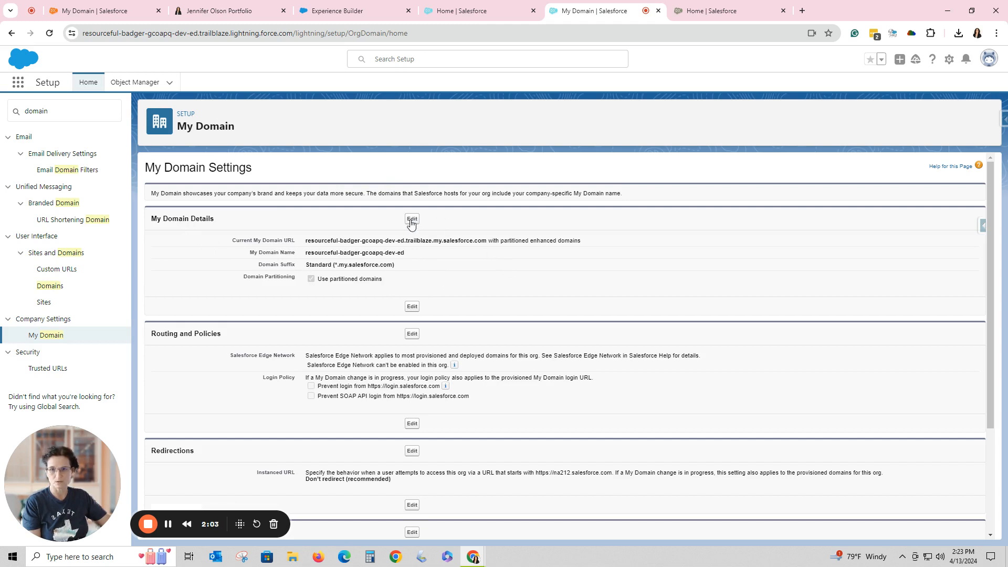
Step: Edit My Domain details and enter the new name Jennifer-Marie-Test-dev-ed
left_click(411, 220)
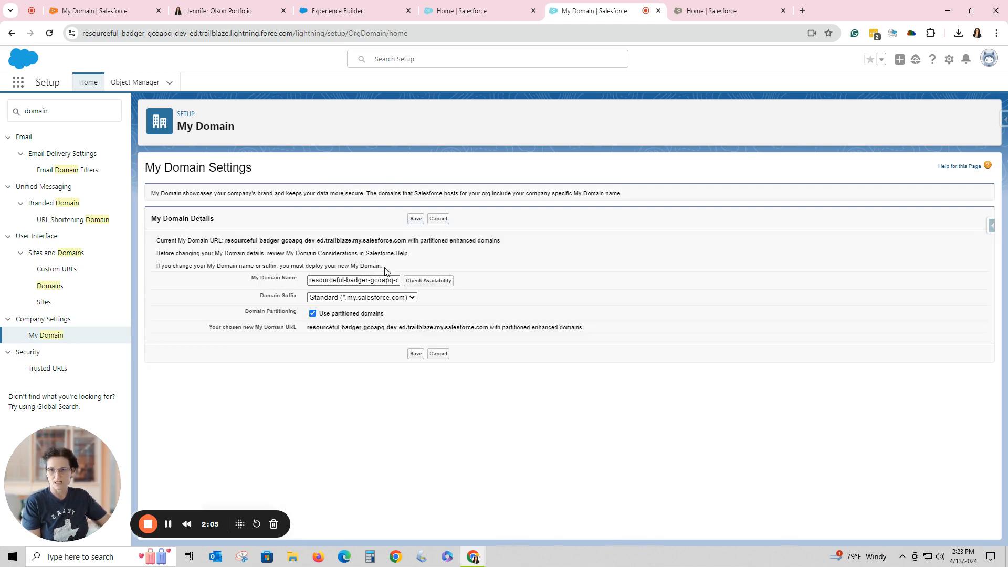
left_click(353, 281)
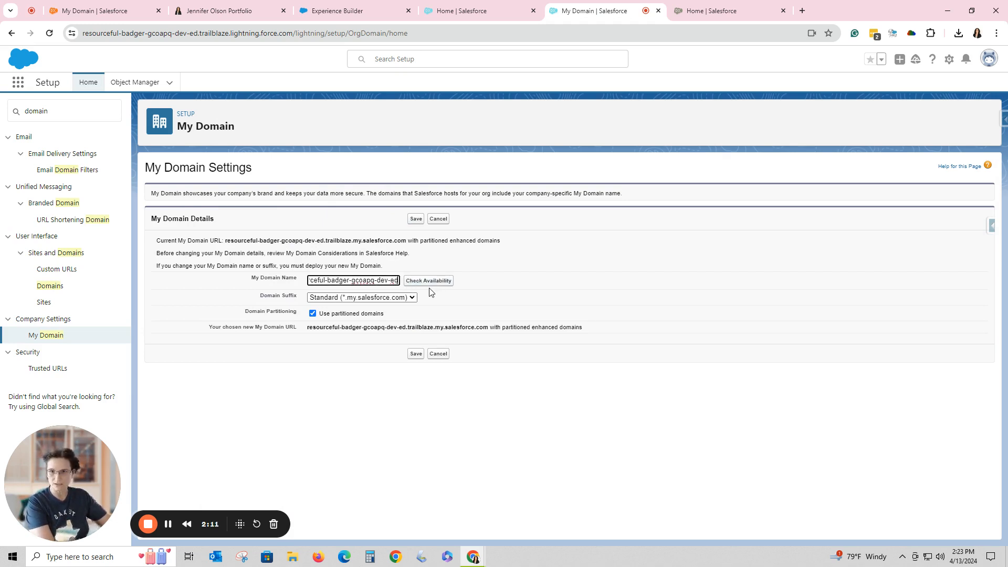
double_click(366, 280)
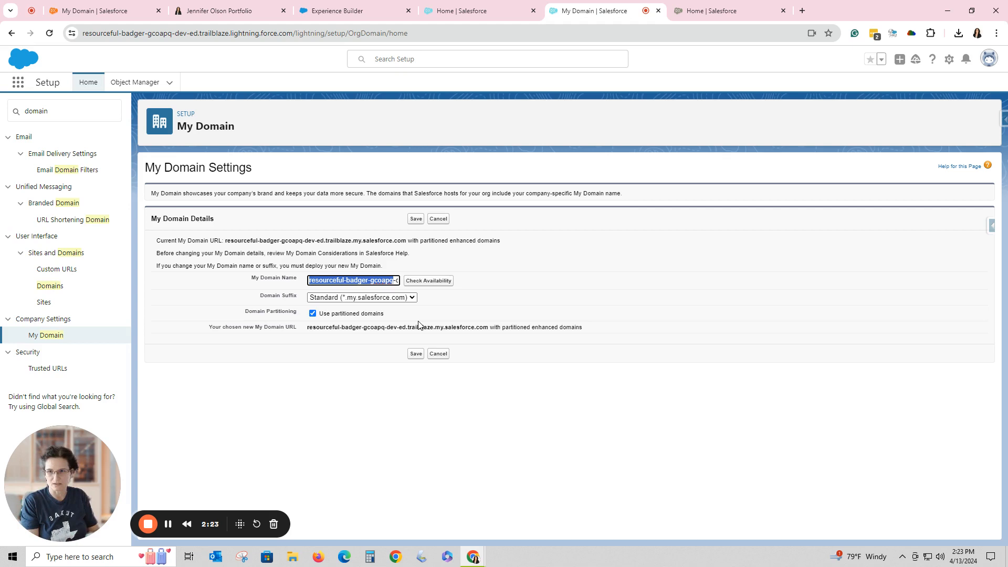
type("Jennifer-dev-ed")
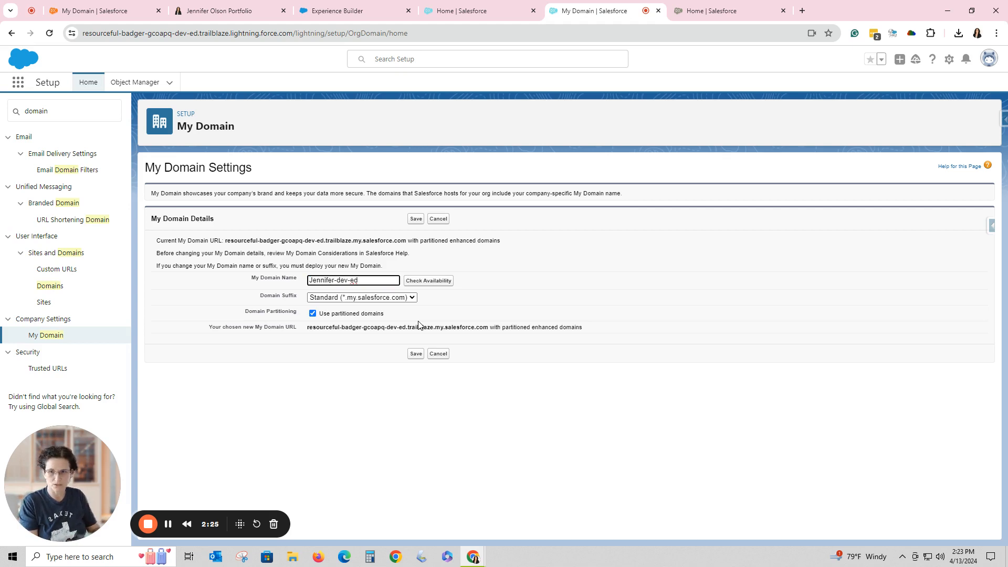
type("-")
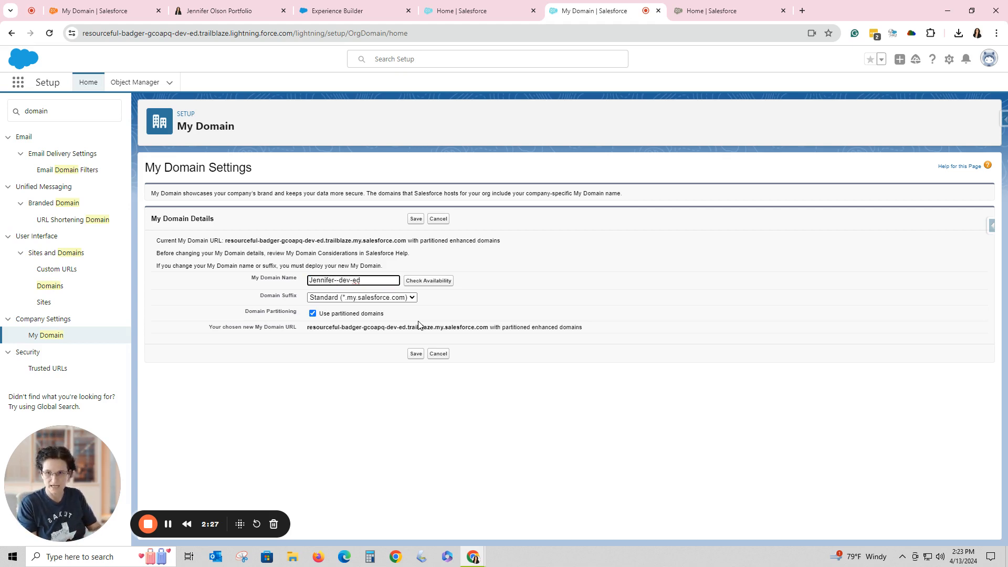
type("Marie")
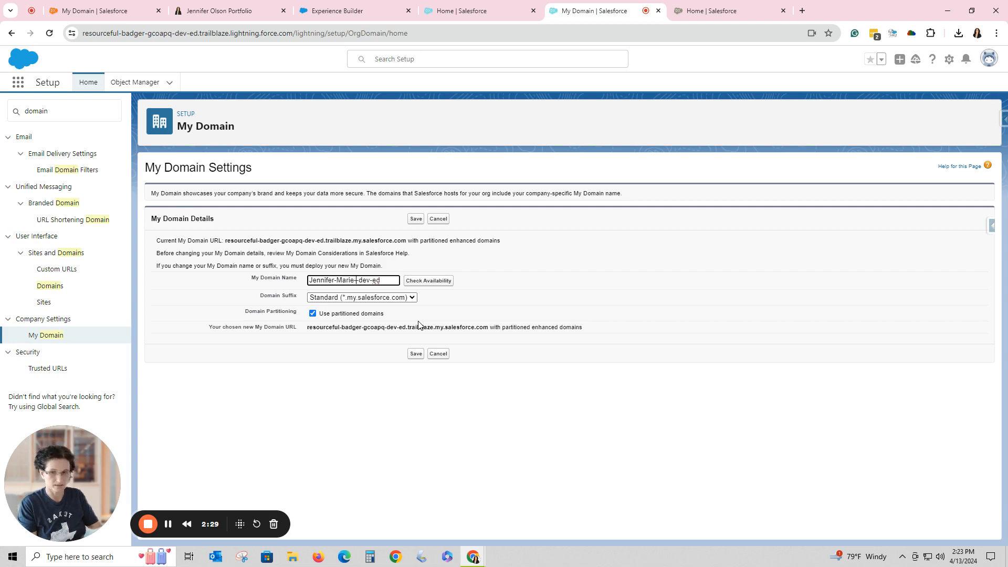
type("Test-")
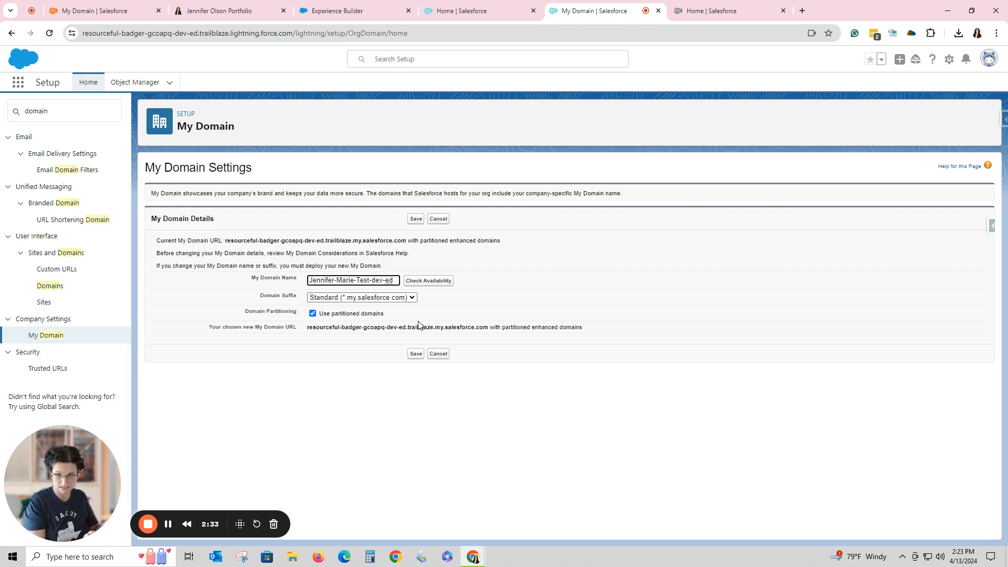
mouse_move(429, 280)
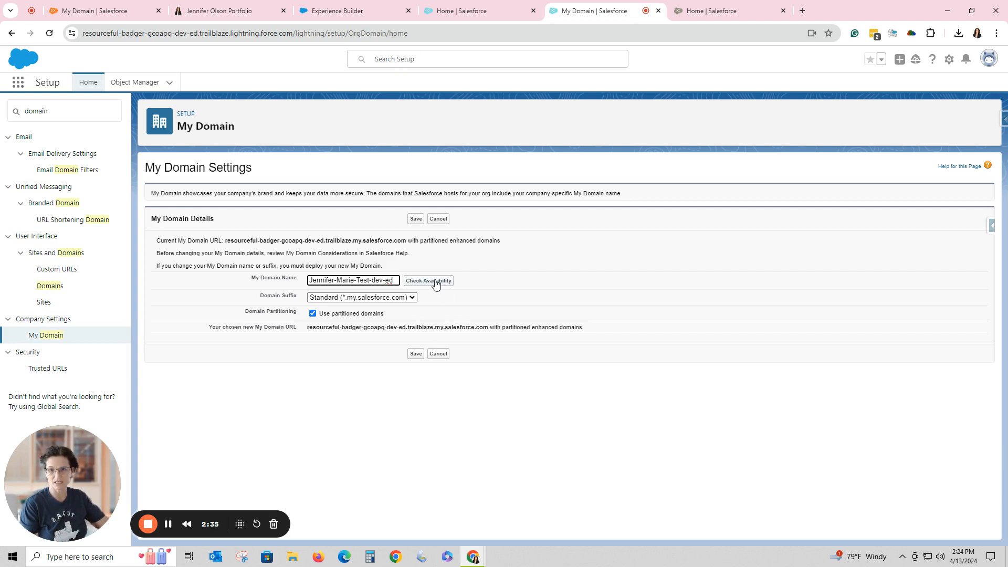
Step: Confirm Jennifer-Marie-Test-dev-ed is available and highlight the trailblaze part of the new URL
left_click(429, 280)
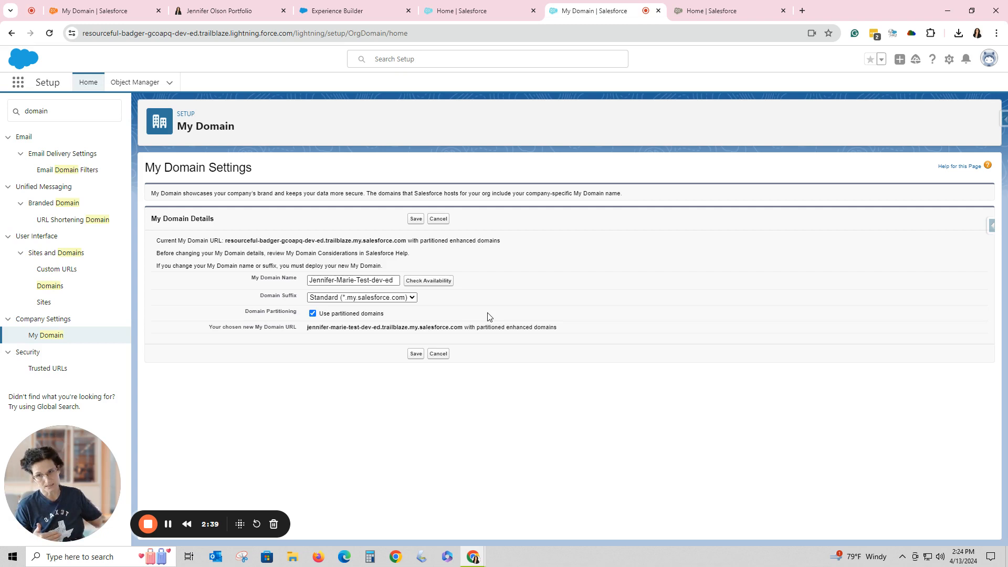
left_click(427, 280)
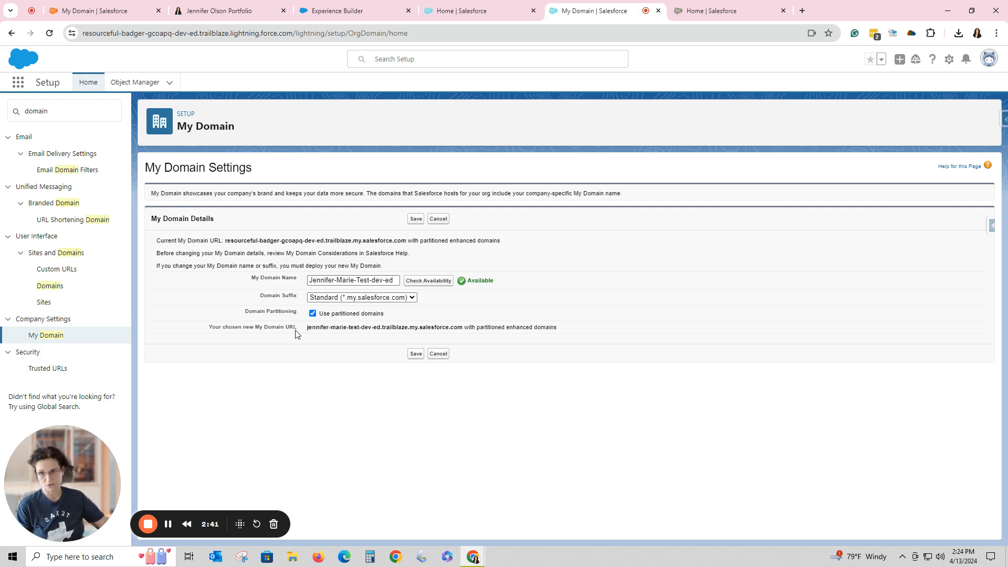
mouse_move(352, 334)
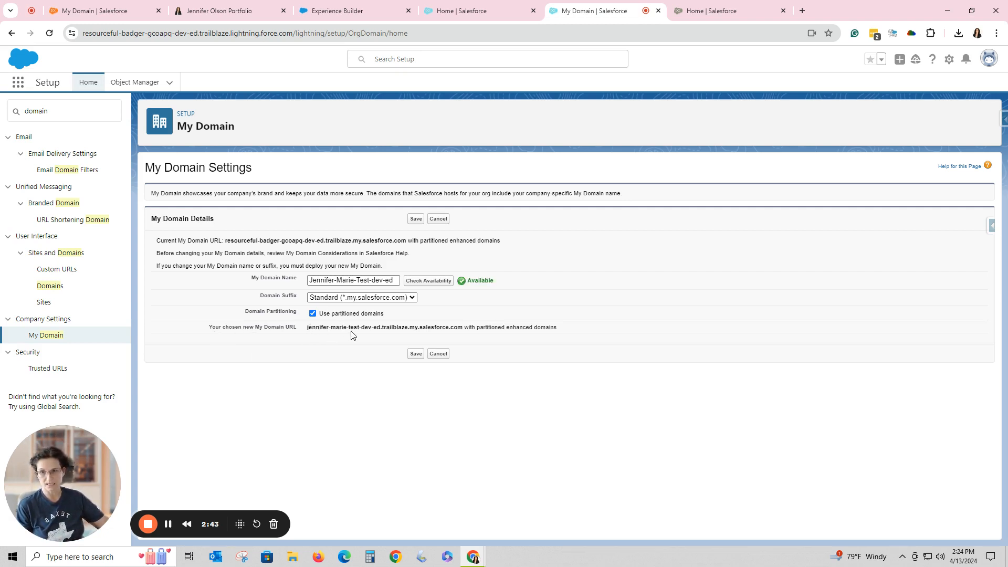
mouse_move(385, 337)
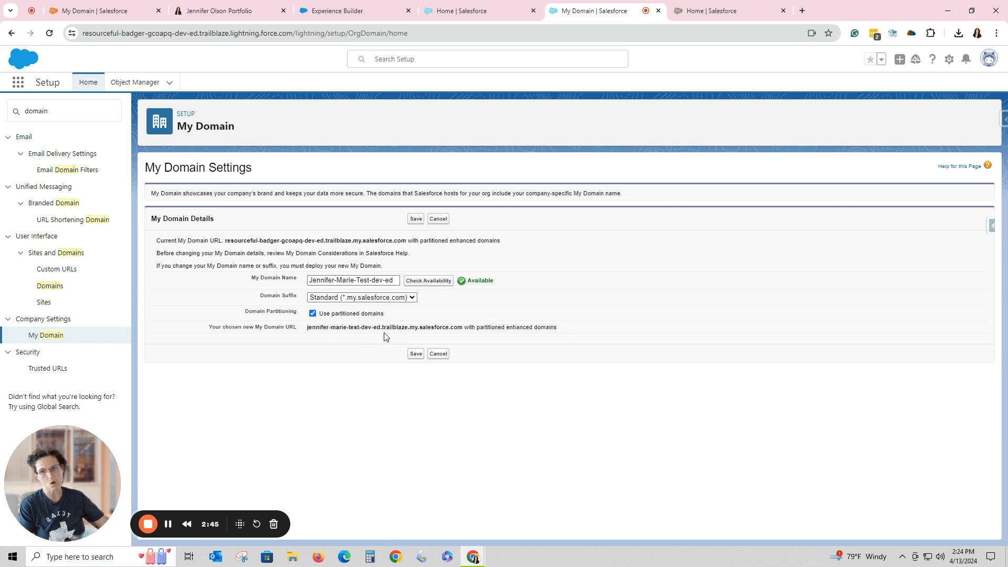
double_click(391, 328)
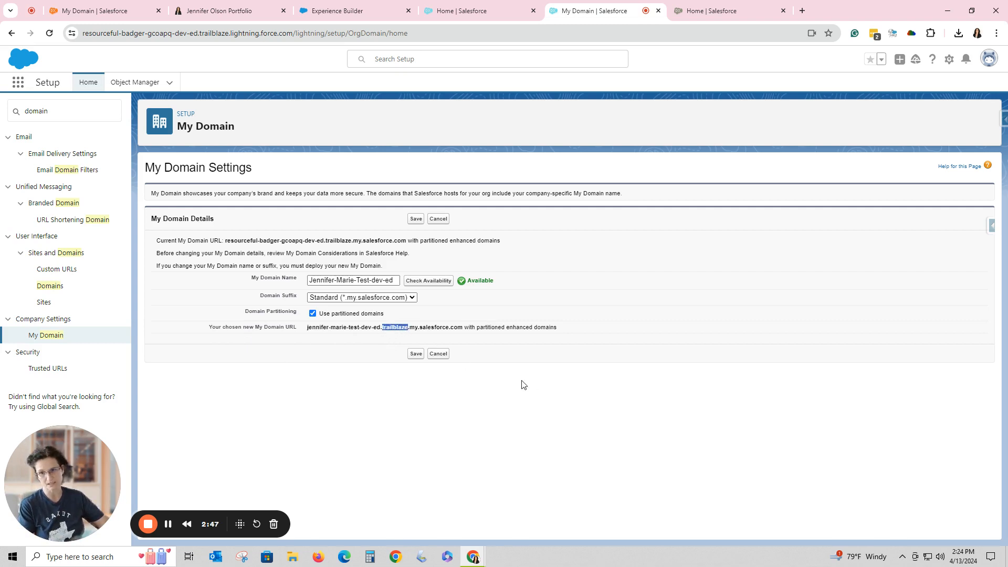
mouse_move(537, 376)
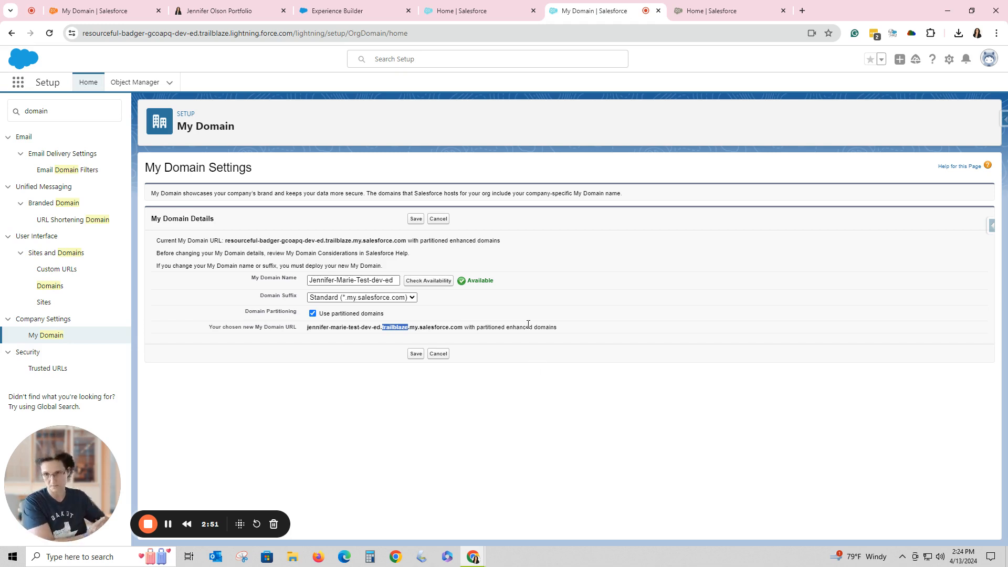
mouse_move(443, 313)
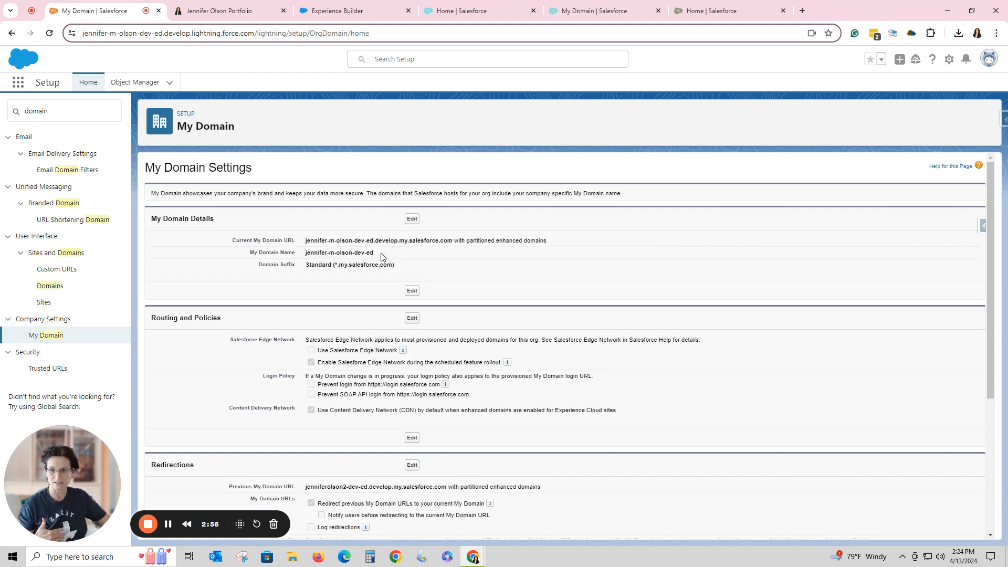
Step: Glance at the playground's Sales home and return to its My Domain edit form
double_click(367, 252)
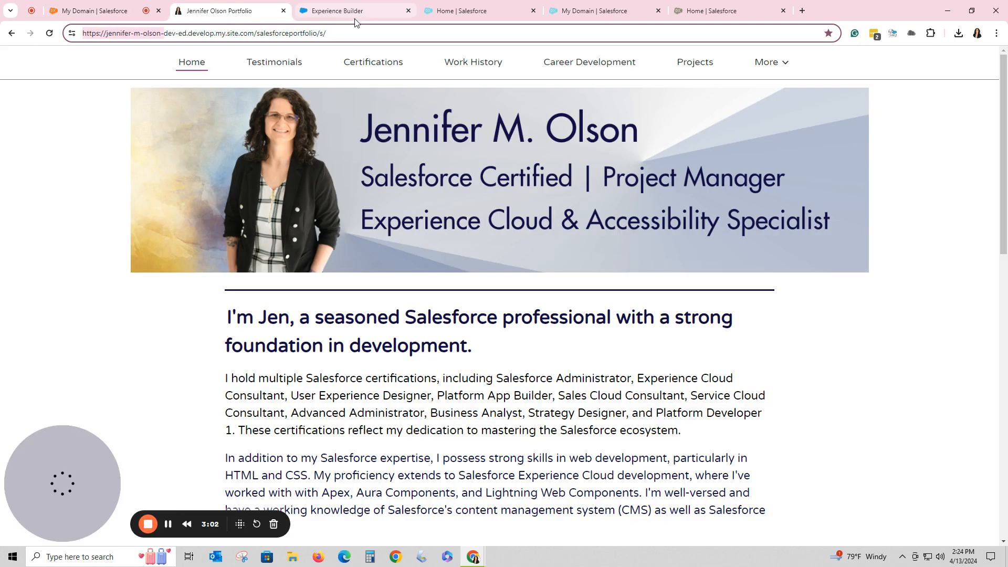
left_click(480, 11)
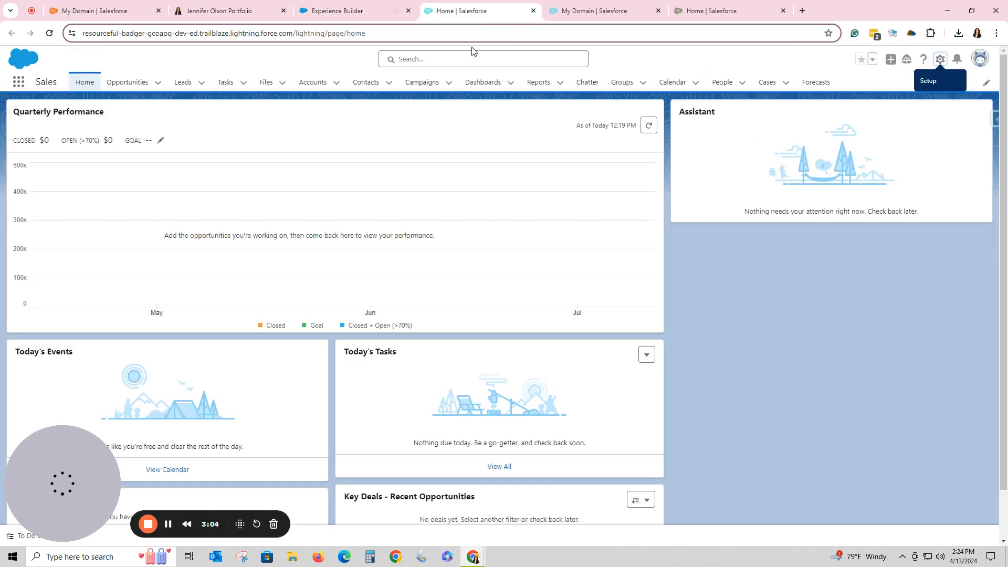
left_click(598, 11)
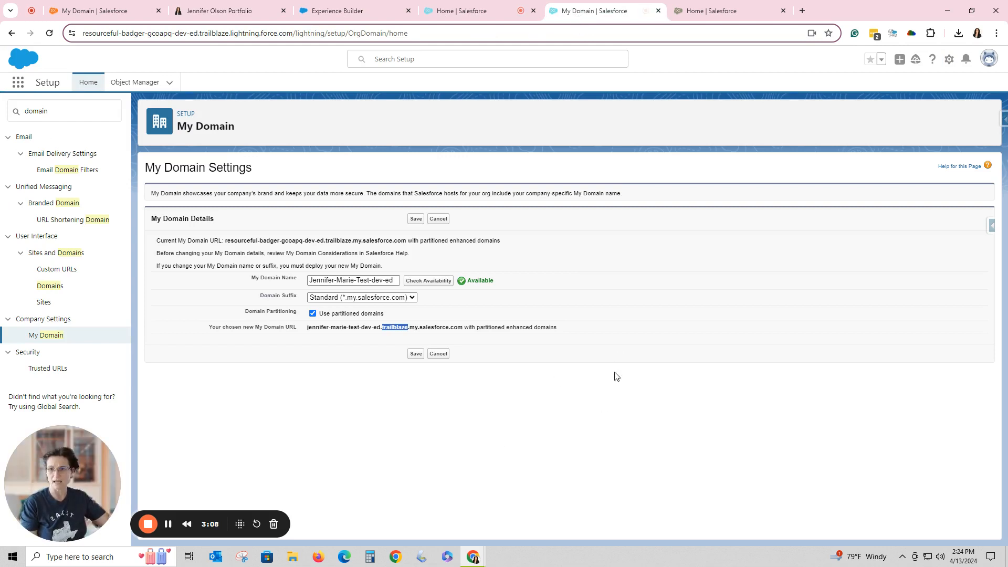
mouse_move(451, 284)
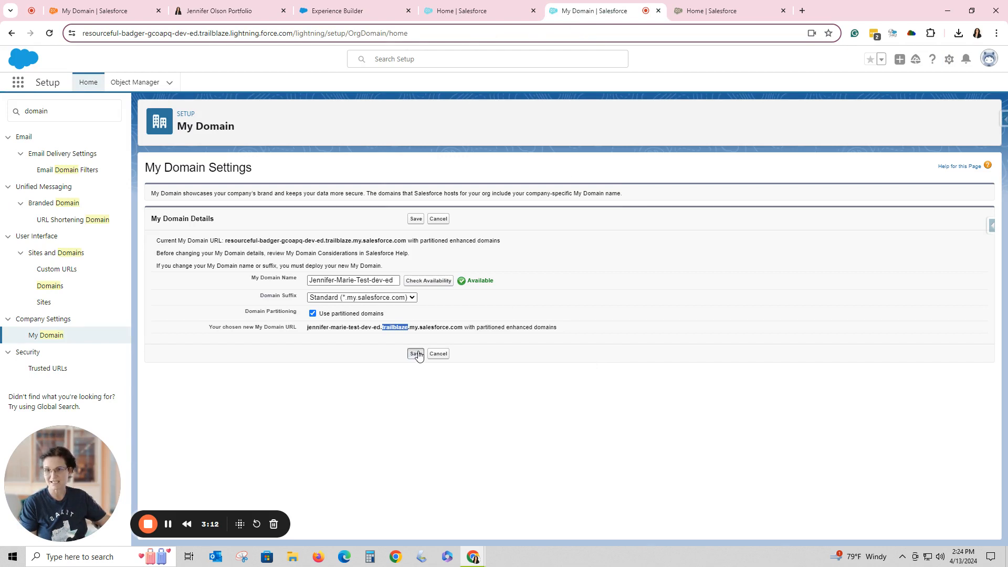
Step: Save Jennifer-Marie-Test-dev-ed and confirm submitting it for provisioning
left_click(416, 354)
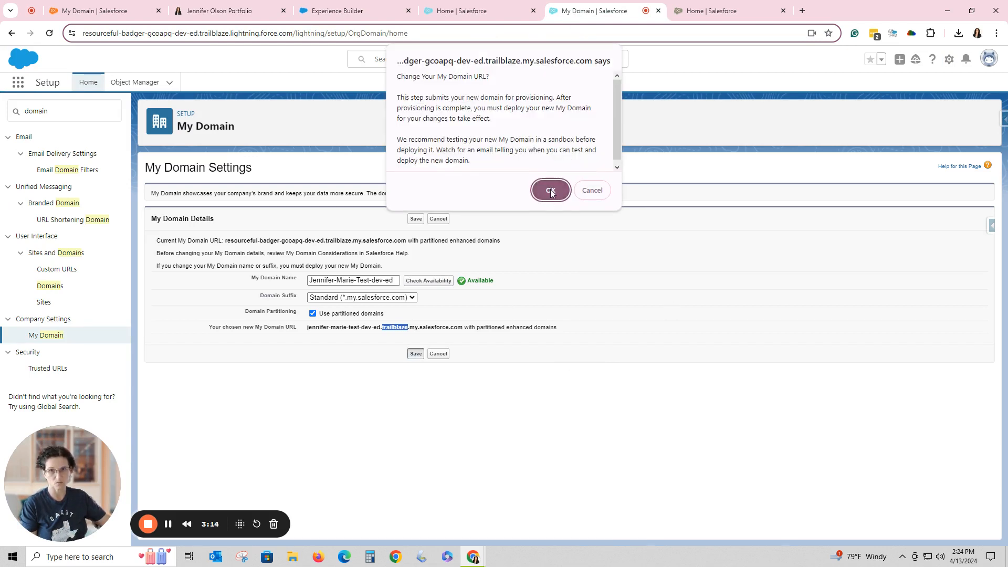
left_click(549, 190)
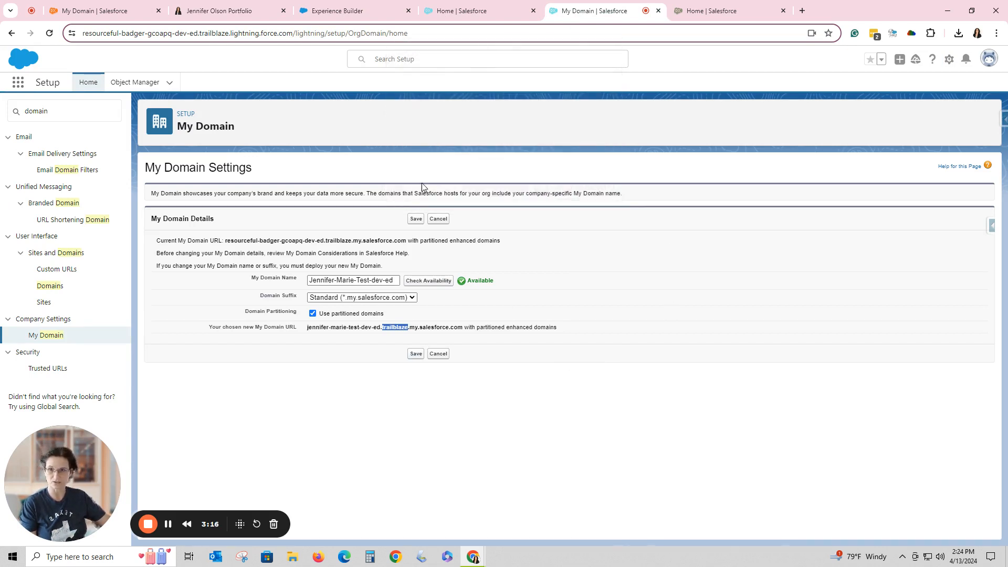
mouse_move(802, 391)
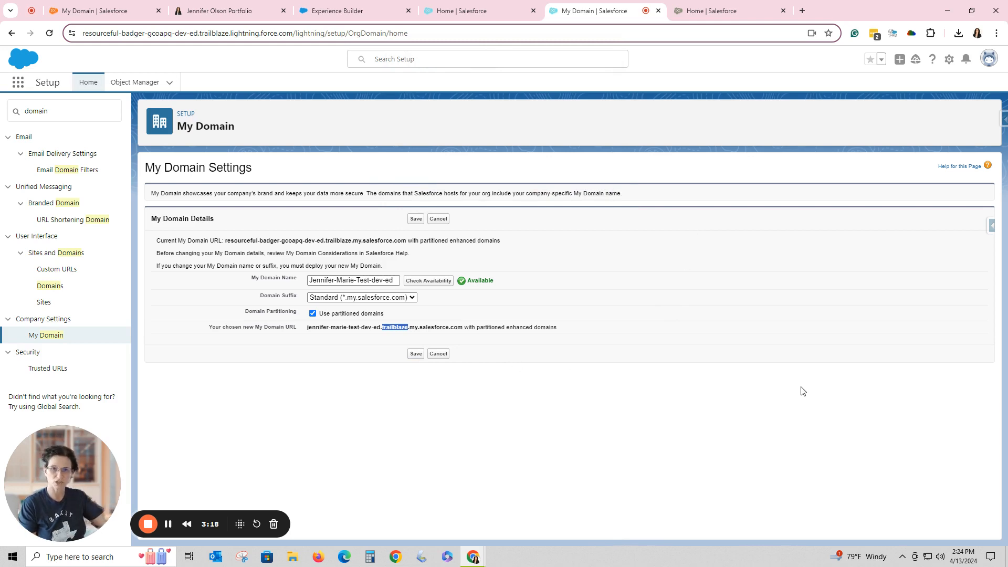
mouse_move(774, 311)
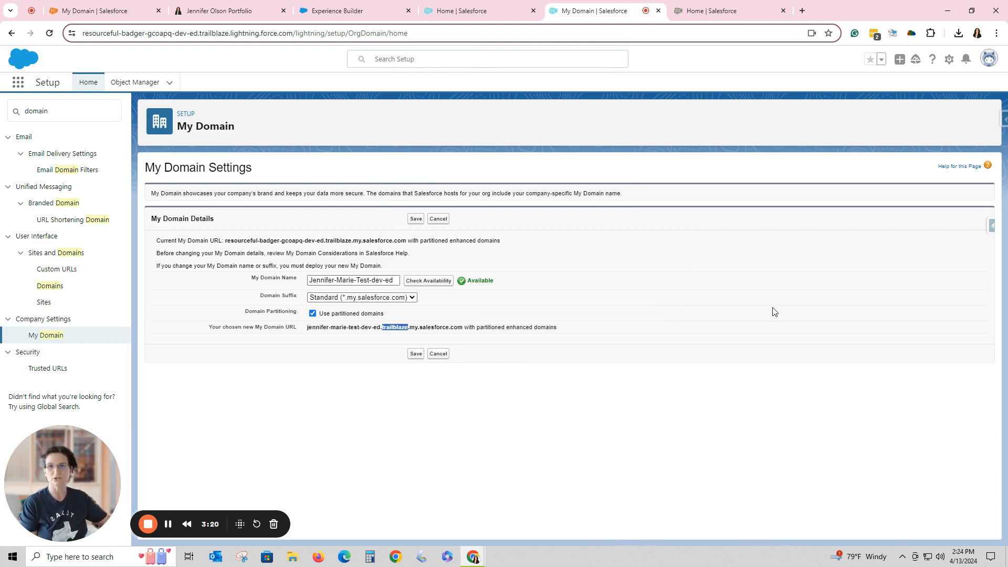
mouse_move(744, 231)
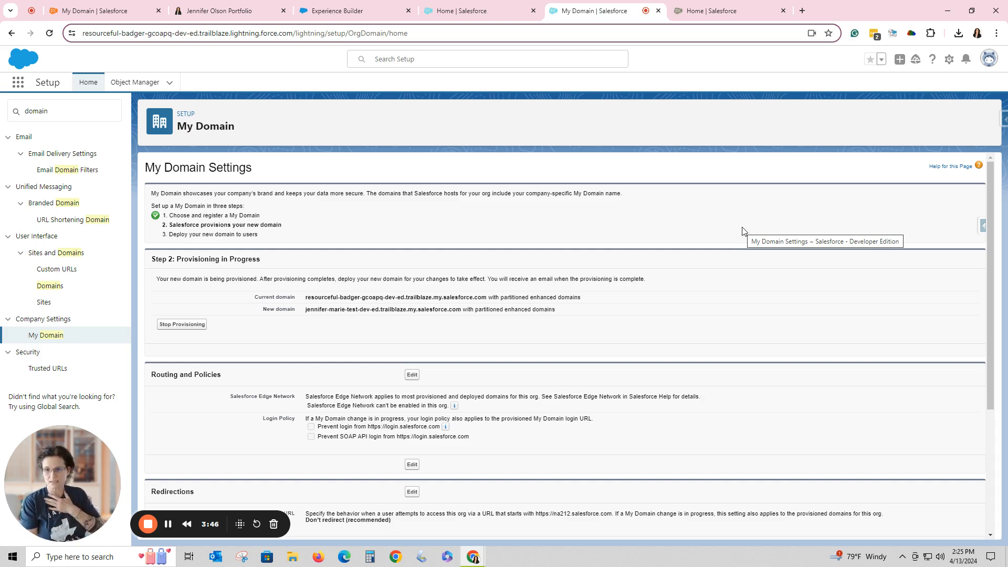
mouse_move(701, 20)
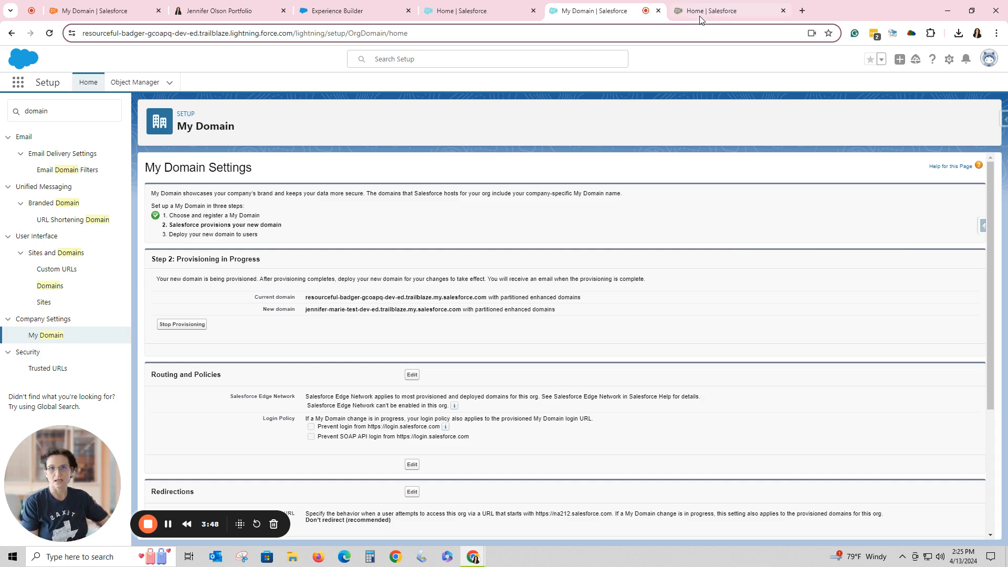
Step: Switch to the other playground showing jen-olson-playground-dev-ed provisioned
left_click(721, 10)
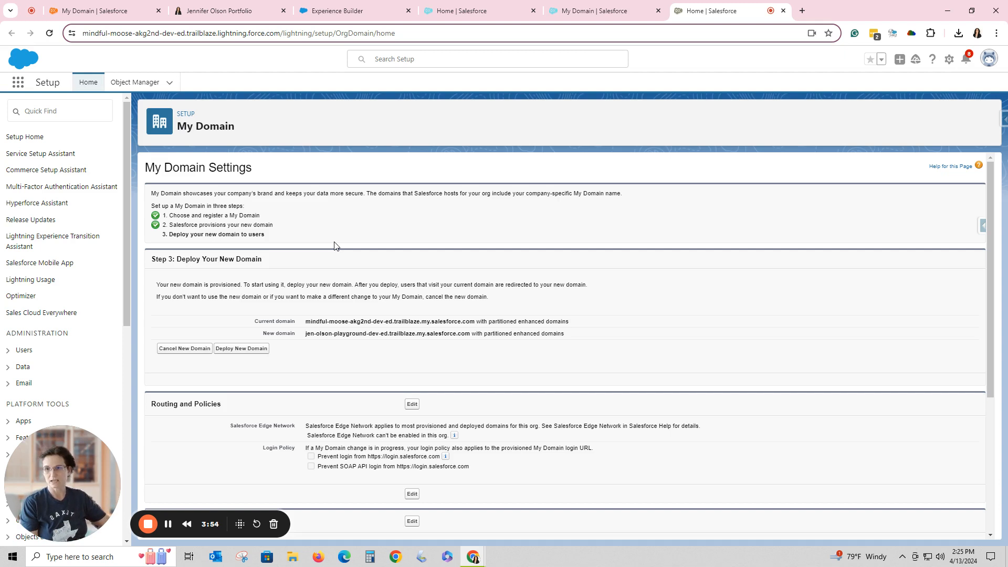
mouse_move(241, 353)
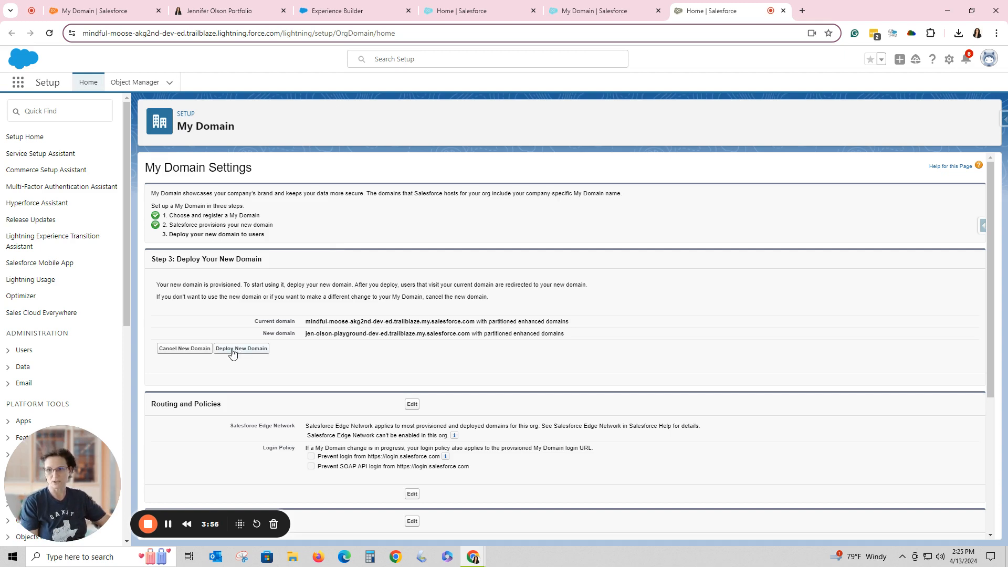
mouse_move(313, 330)
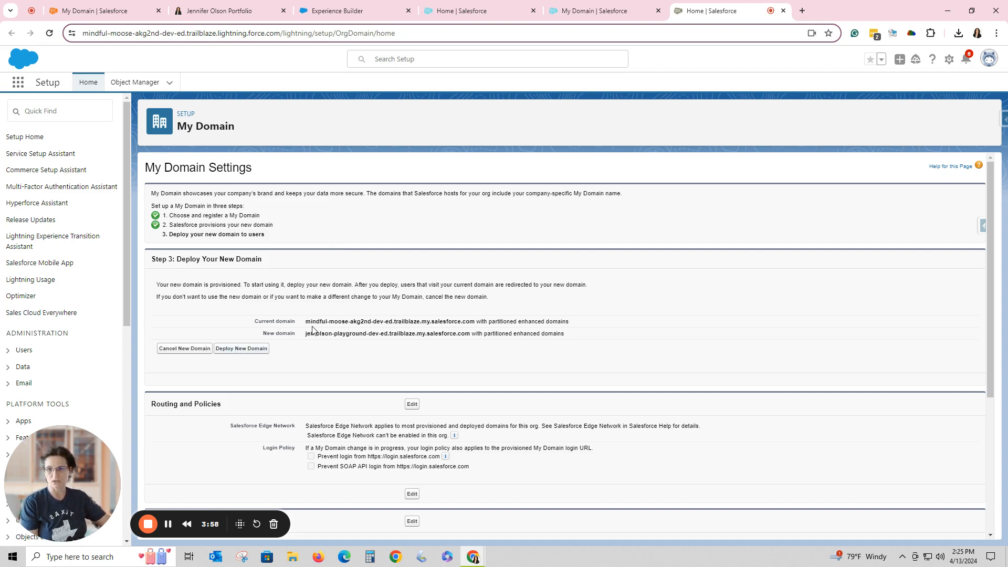
mouse_move(286, 333)
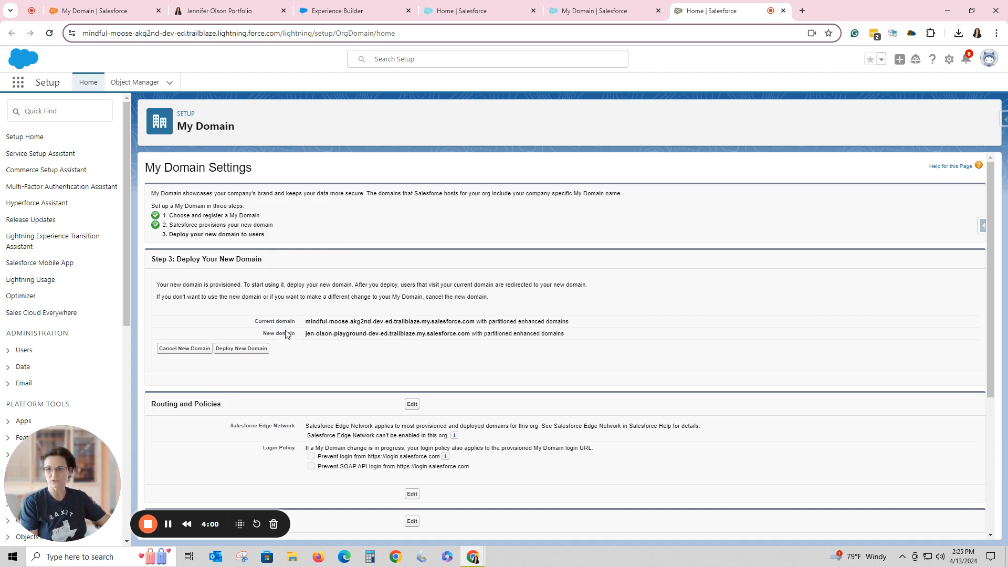
mouse_move(345, 345)
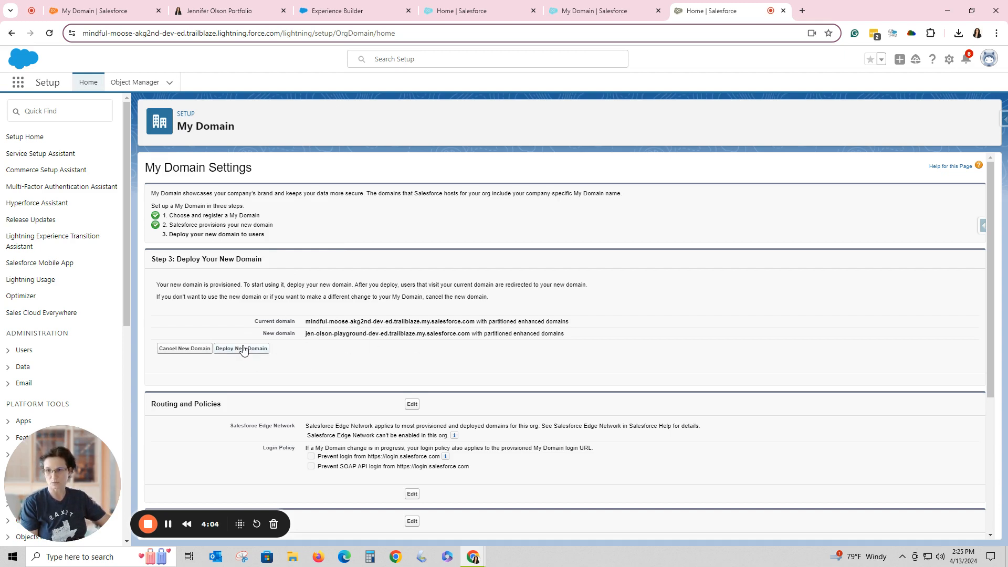
mouse_move(696, 367)
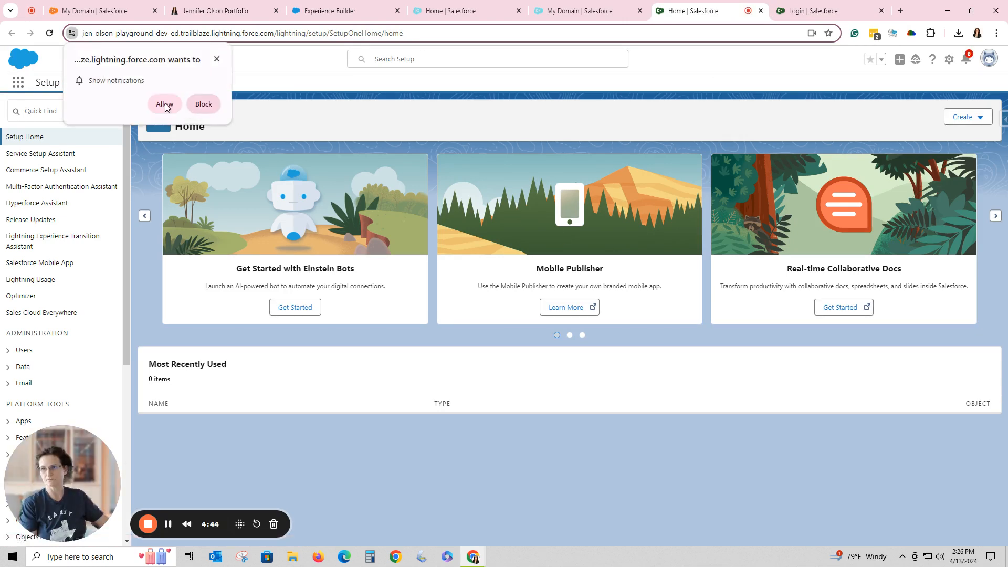
Step: Allow notifications from the new domain and switch to the Jennifer Olson Portfolio site
left_click(165, 104)
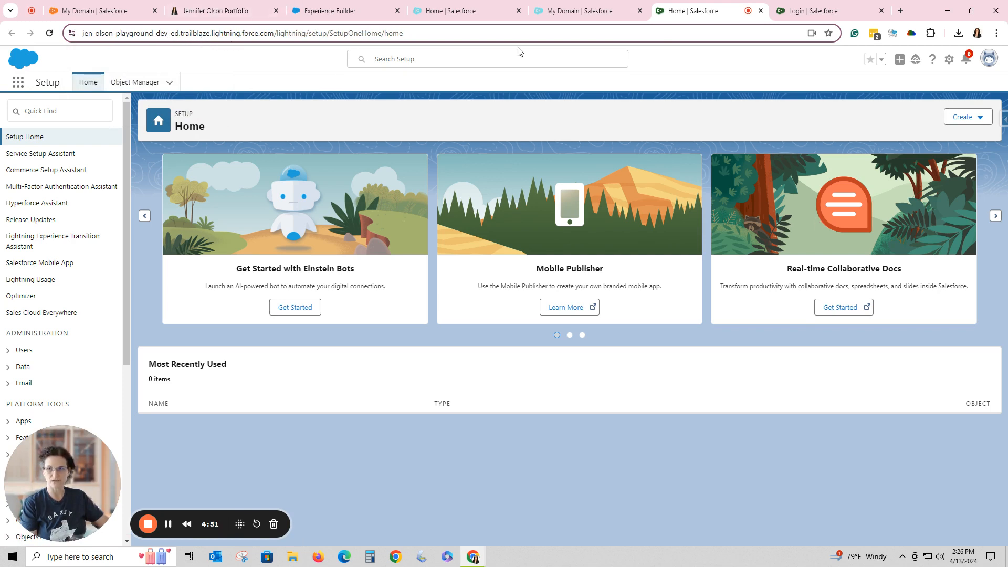
mouse_move(689, 334)
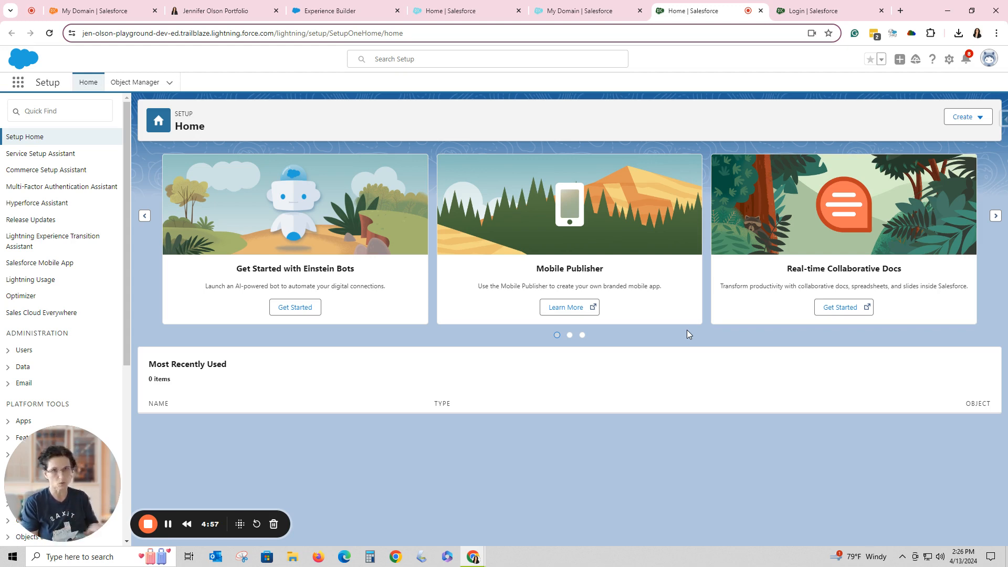
mouse_move(732, 52)
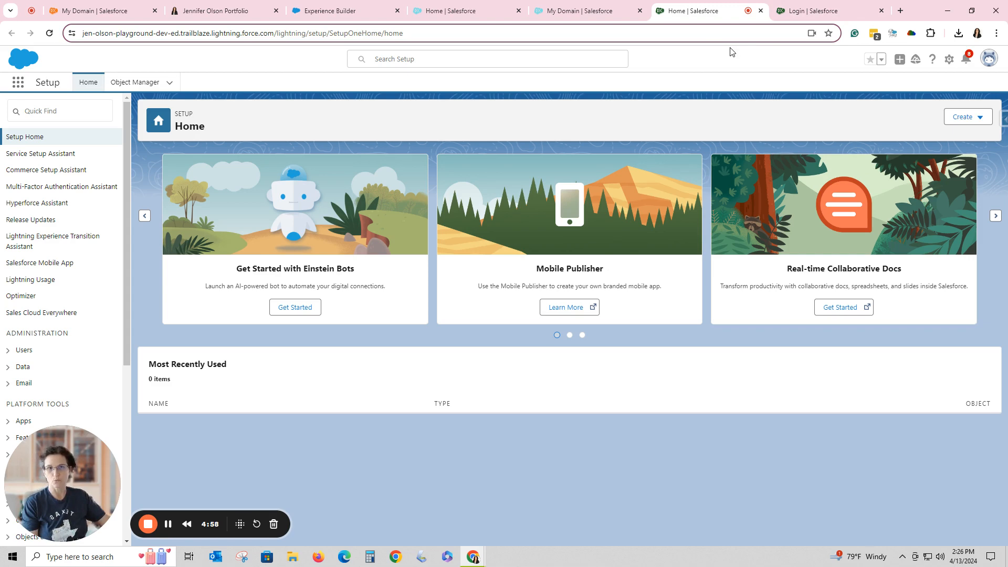
left_click(222, 11)
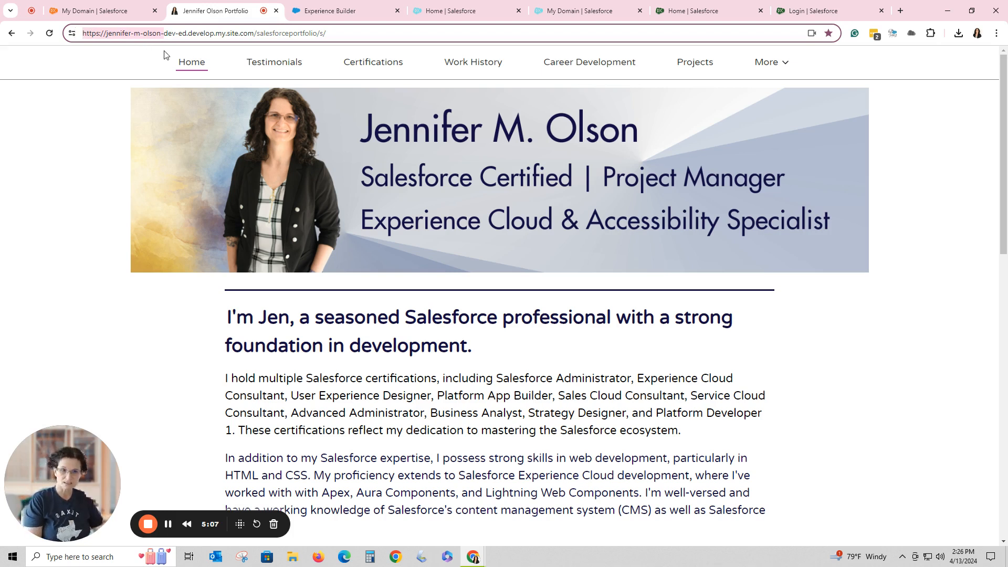
mouse_move(768, 195)
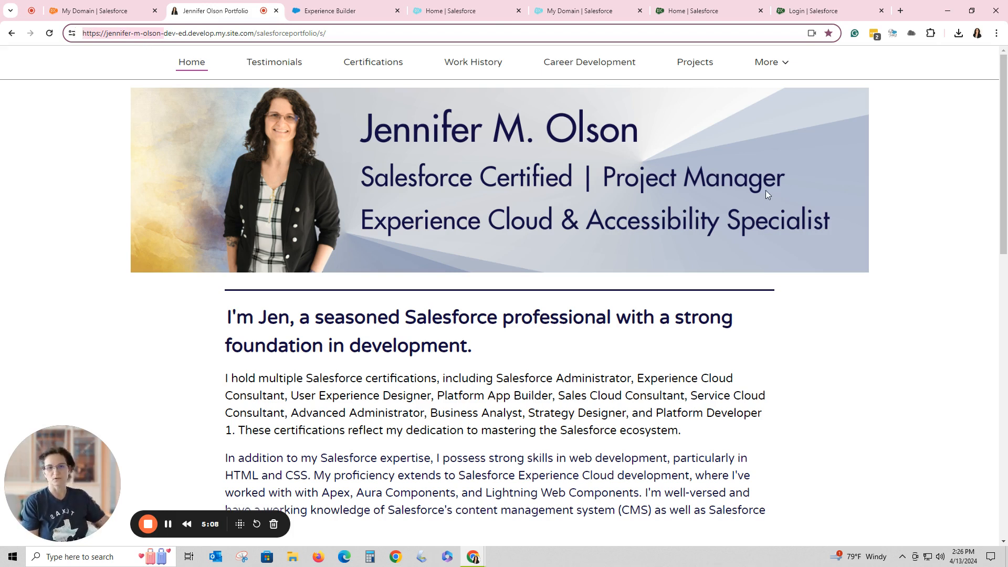
mouse_move(332, 370)
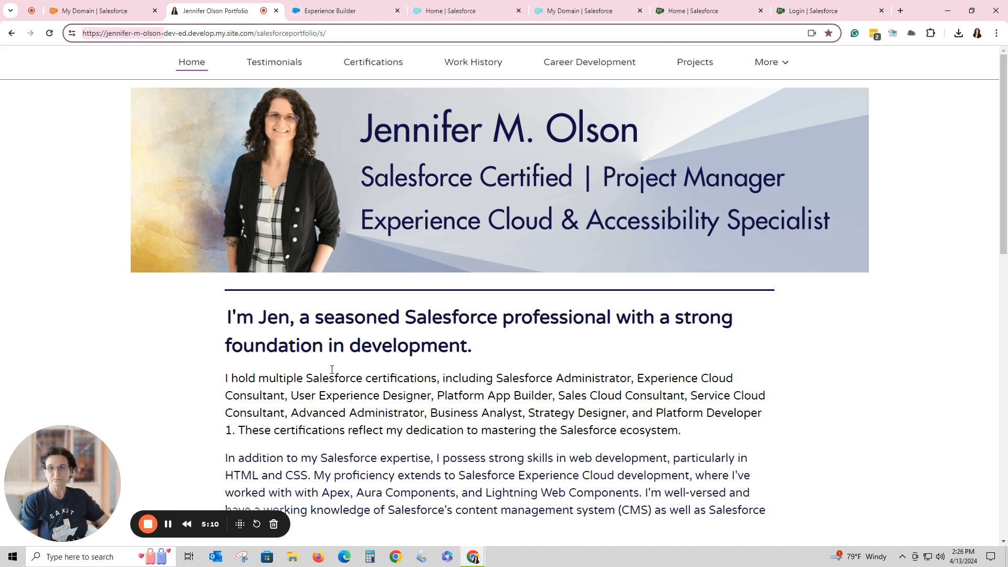
mouse_move(197, 338)
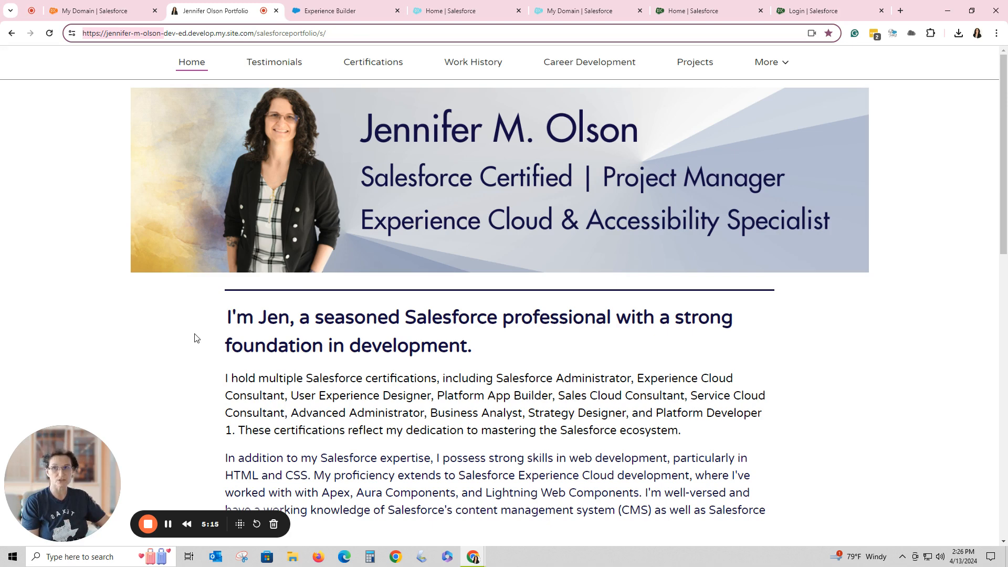
mouse_move(147, 524)
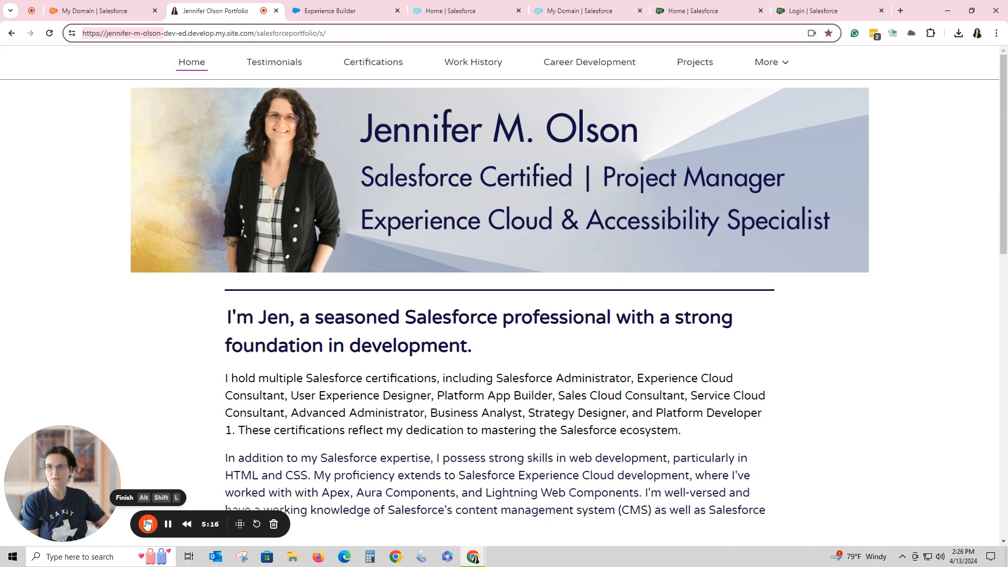